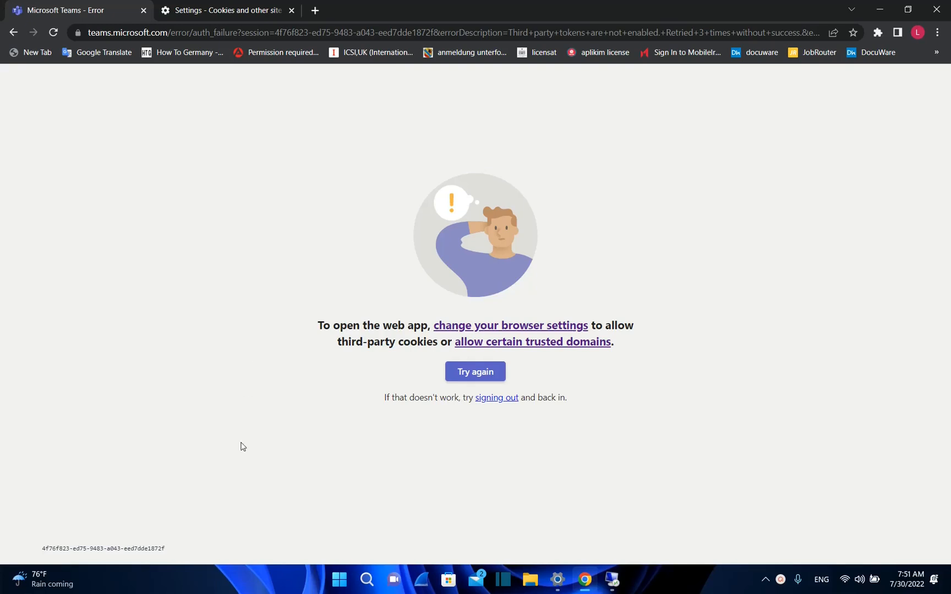
pyautogui.moveTo(834, 259)
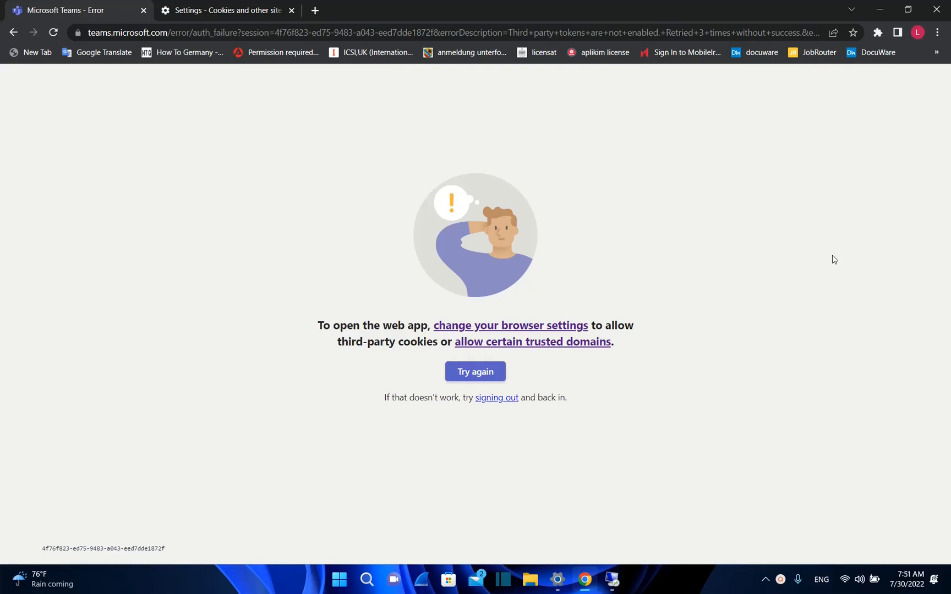
pyautogui.moveTo(298, 248)
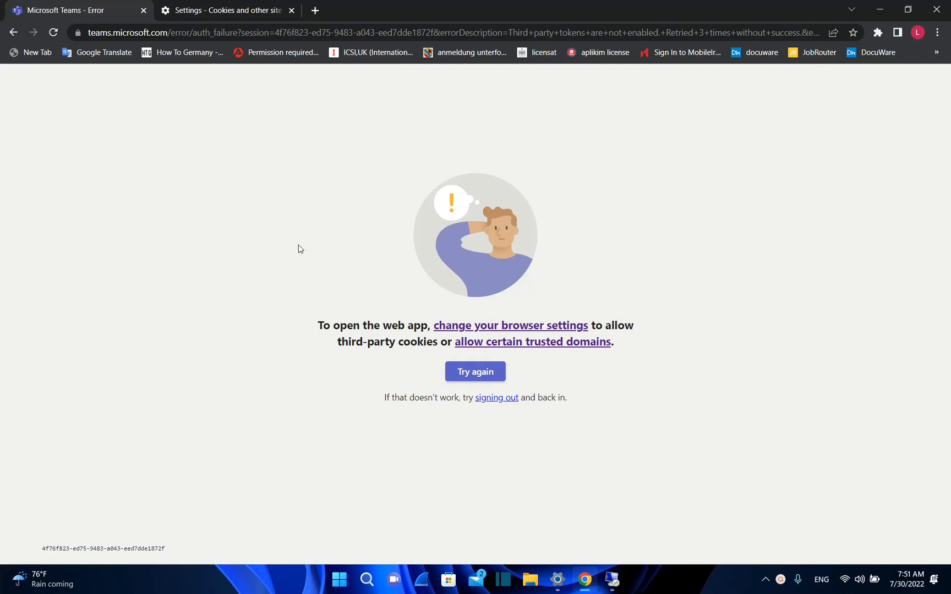
pyautogui.moveTo(412, 238)
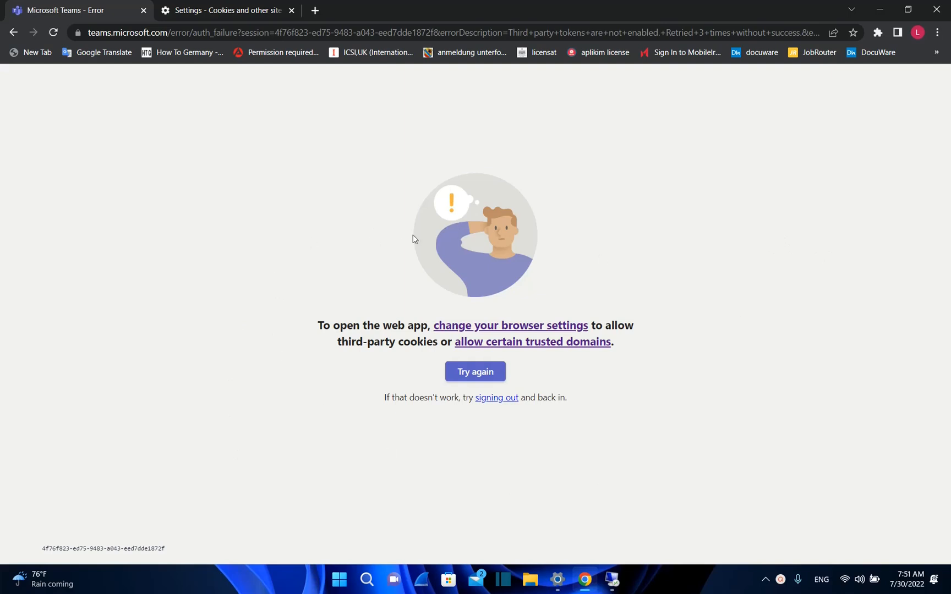
pyautogui.moveTo(201, 191)
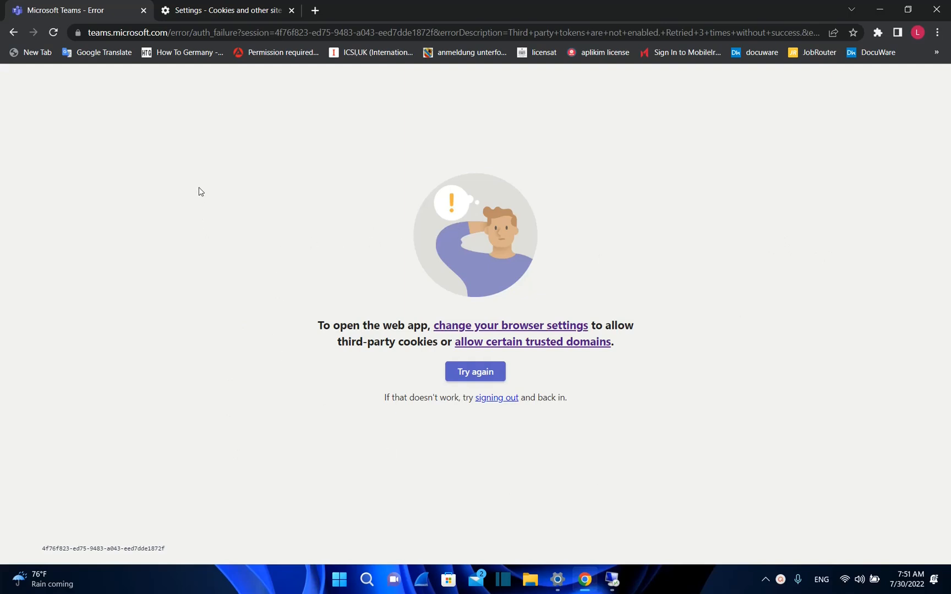
pyautogui.moveTo(591, 435)
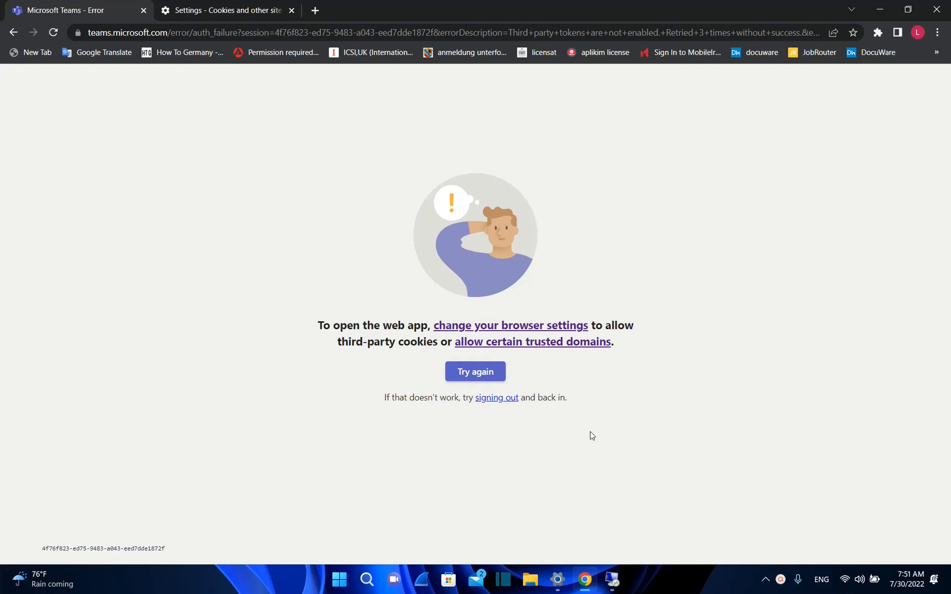
pyautogui.moveTo(319, 370)
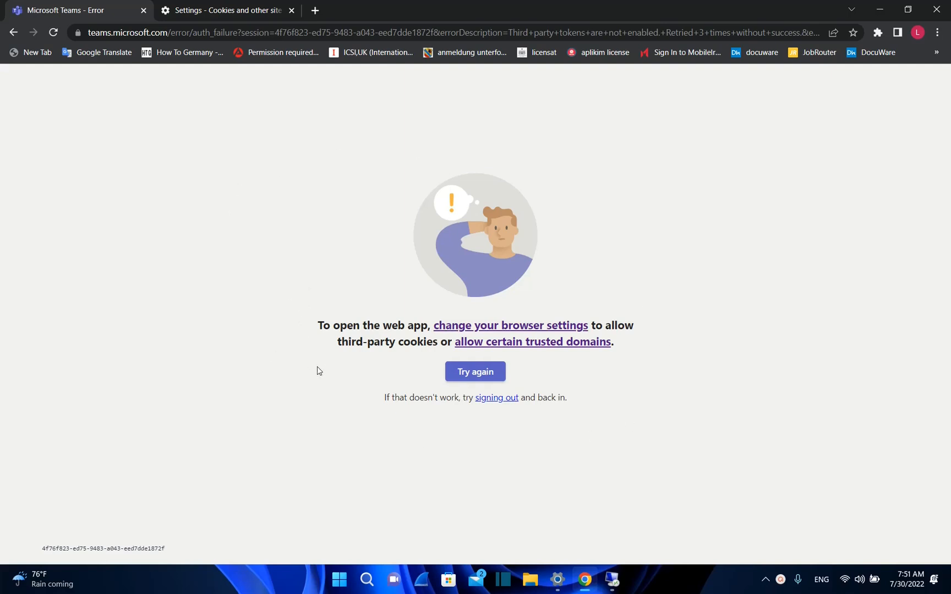
pyautogui.moveTo(325, 339)
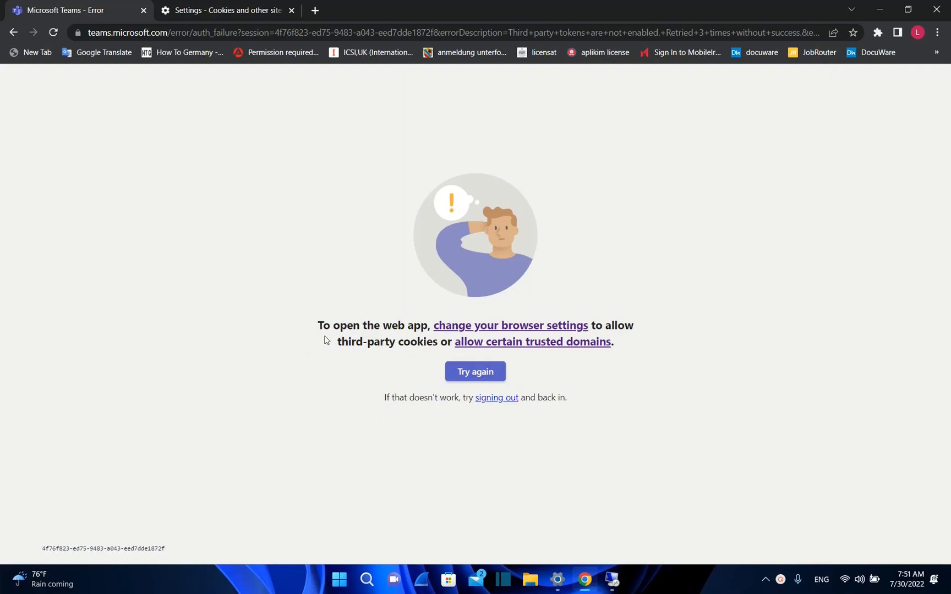
pyautogui.moveTo(525, 336)
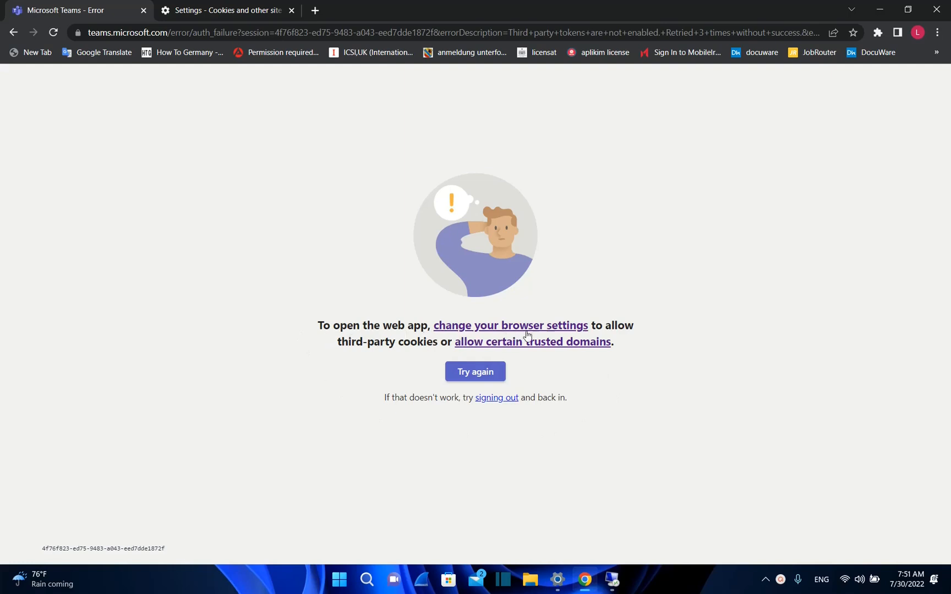
pyautogui.moveTo(404, 358)
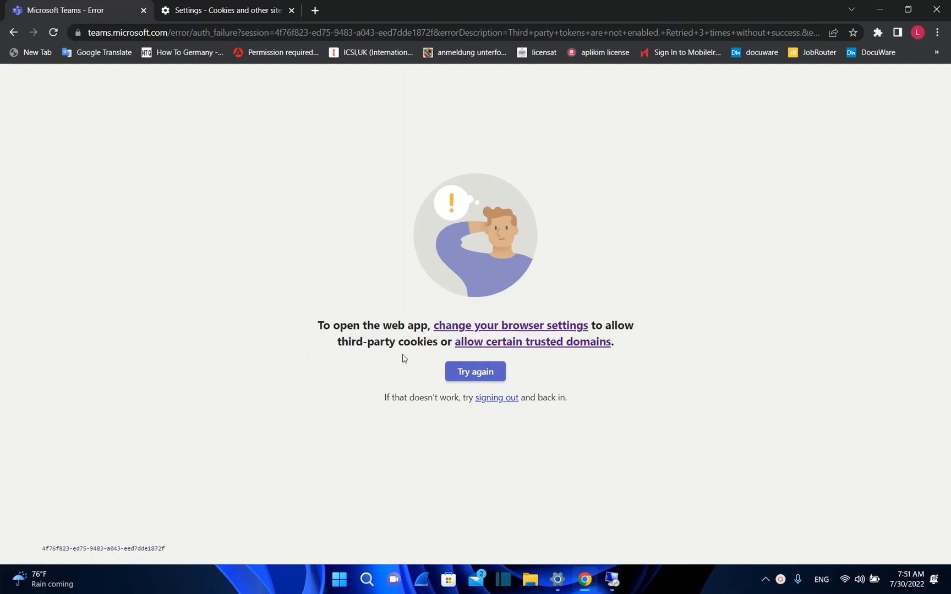
pyautogui.moveTo(531, 341)
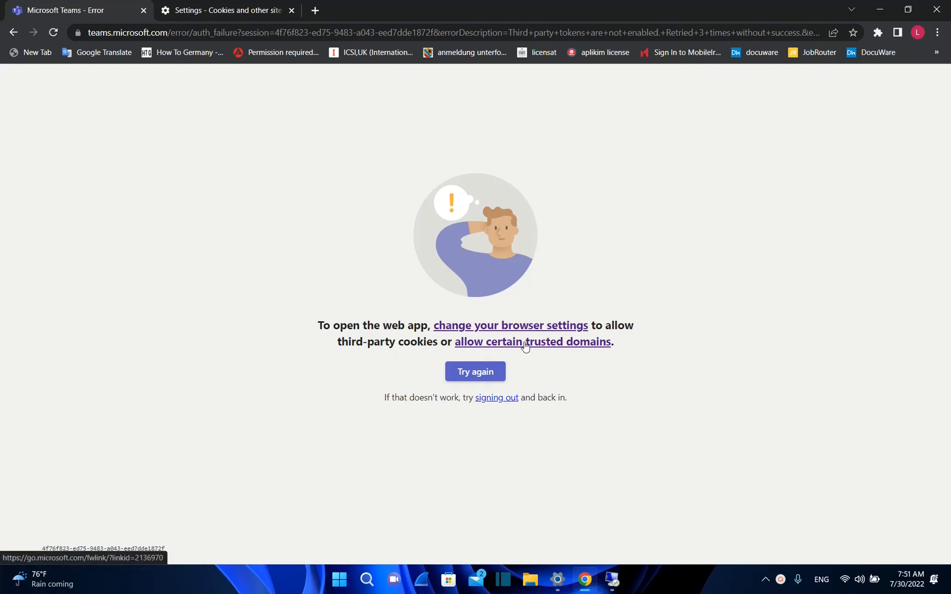
pyautogui.moveTo(555, 347)
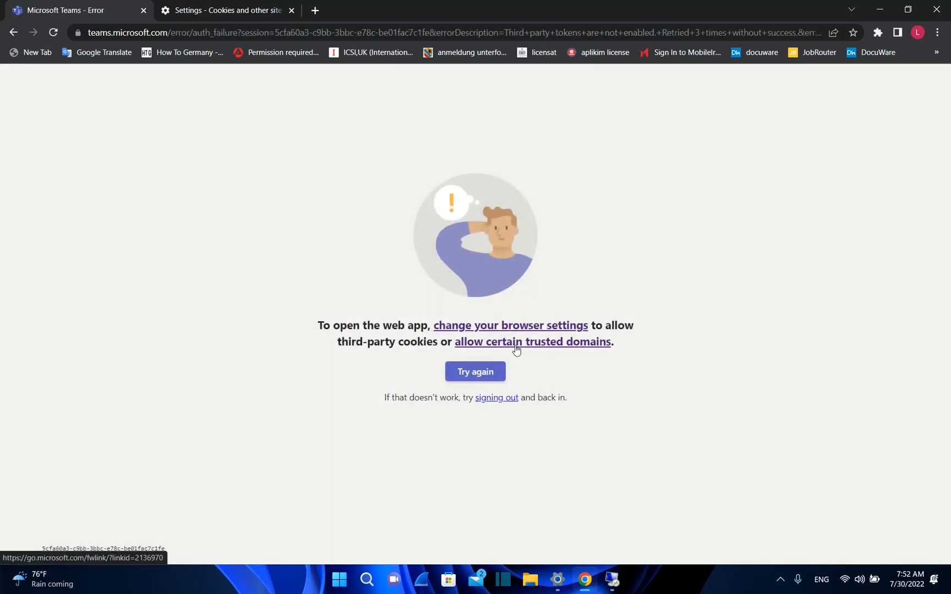
# Open the Teams login-loop Docs article and scroll to its Google Chrome domain list.
pyautogui.click(530, 341)
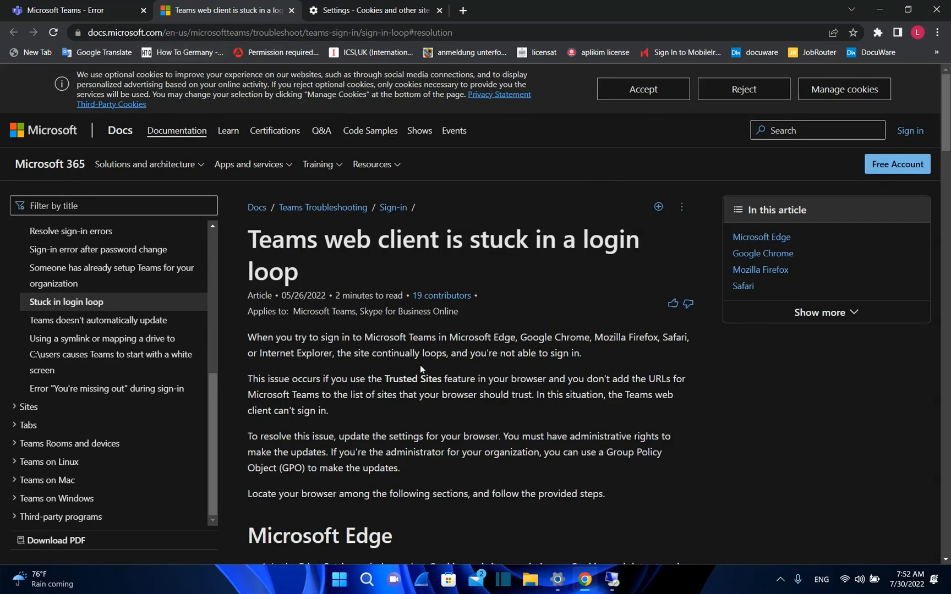
pyautogui.scroll(-3)
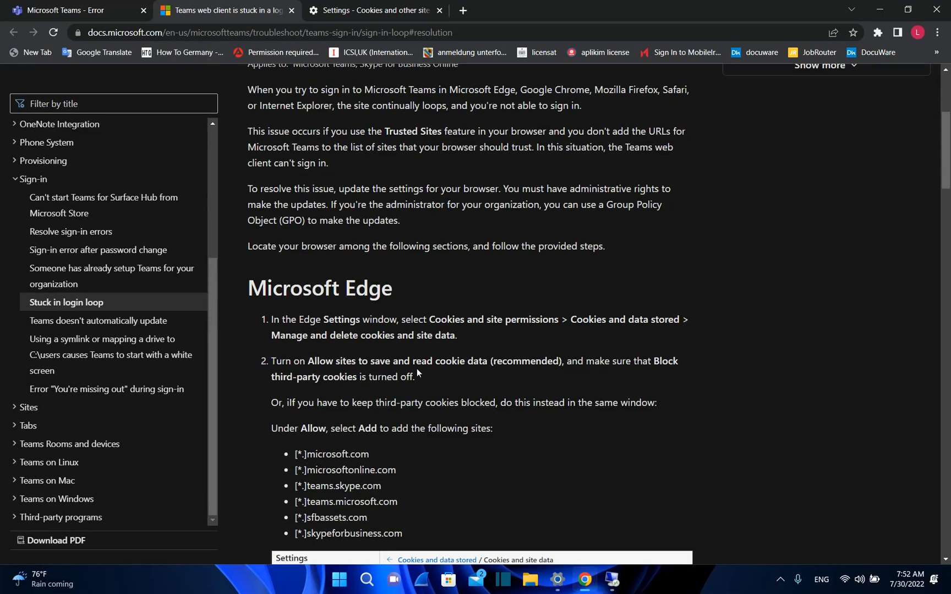
pyautogui.moveTo(379, 333)
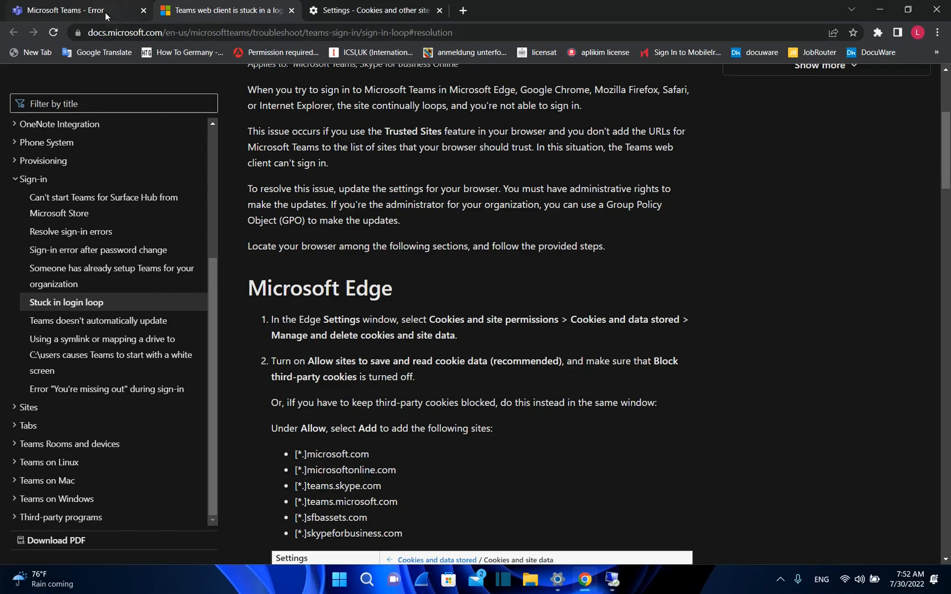
pyautogui.scroll(-3)
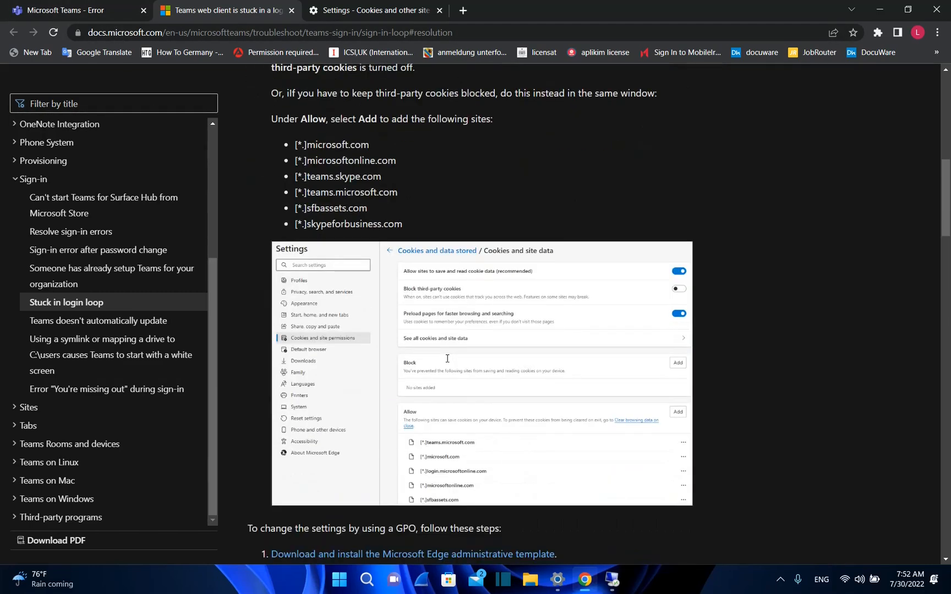
pyautogui.scroll(-3)
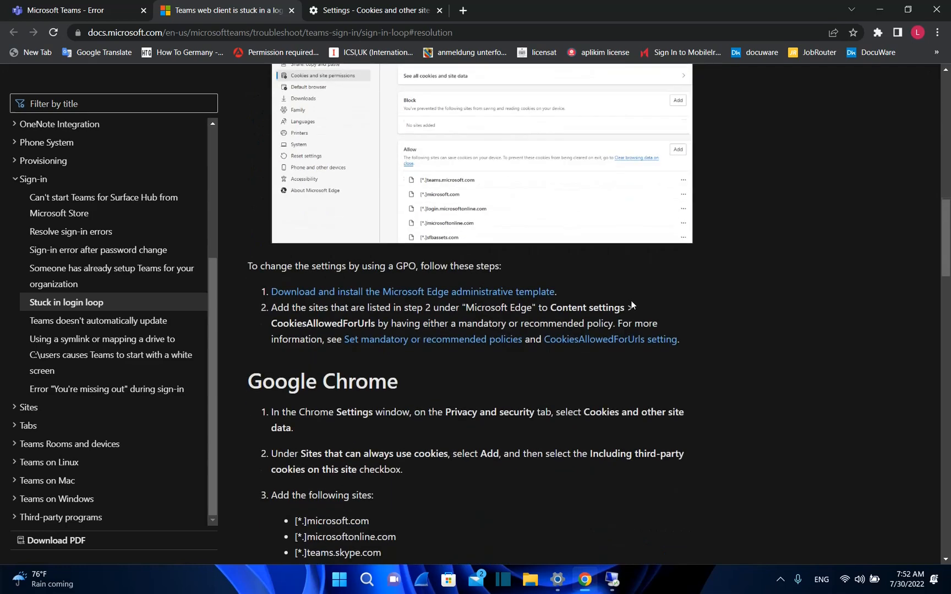
pyautogui.scroll(-3)
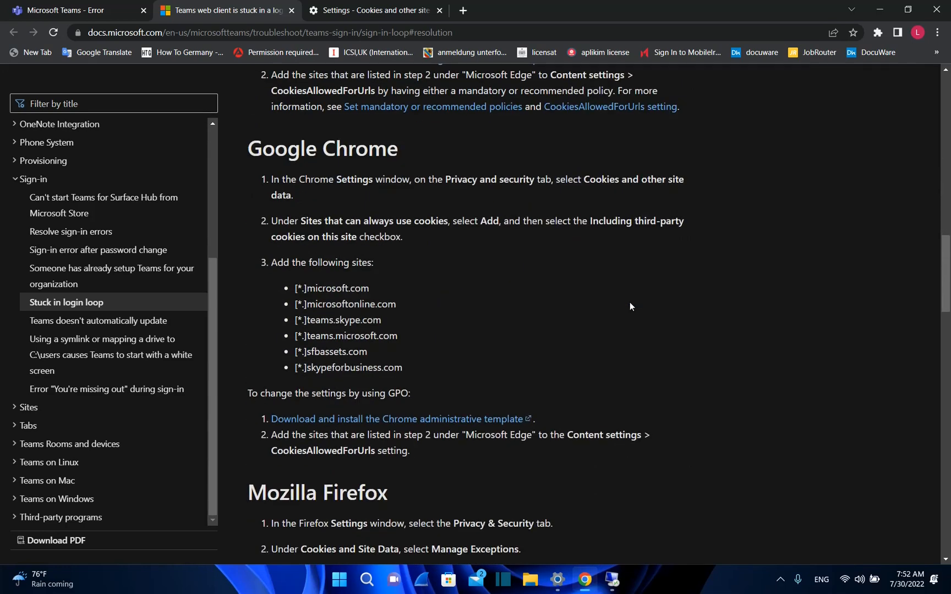
pyautogui.moveTo(485, 267)
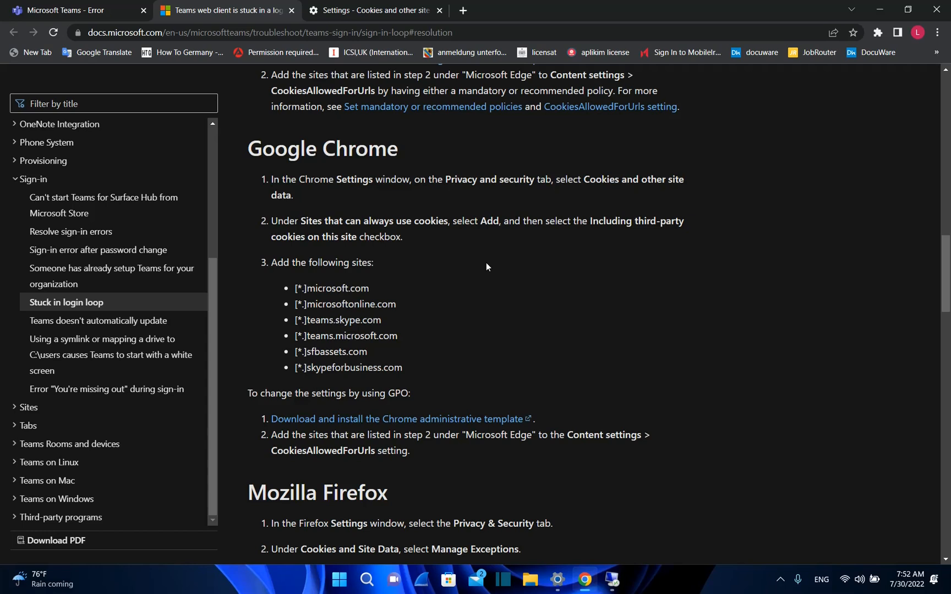
pyautogui.moveTo(880, 91)
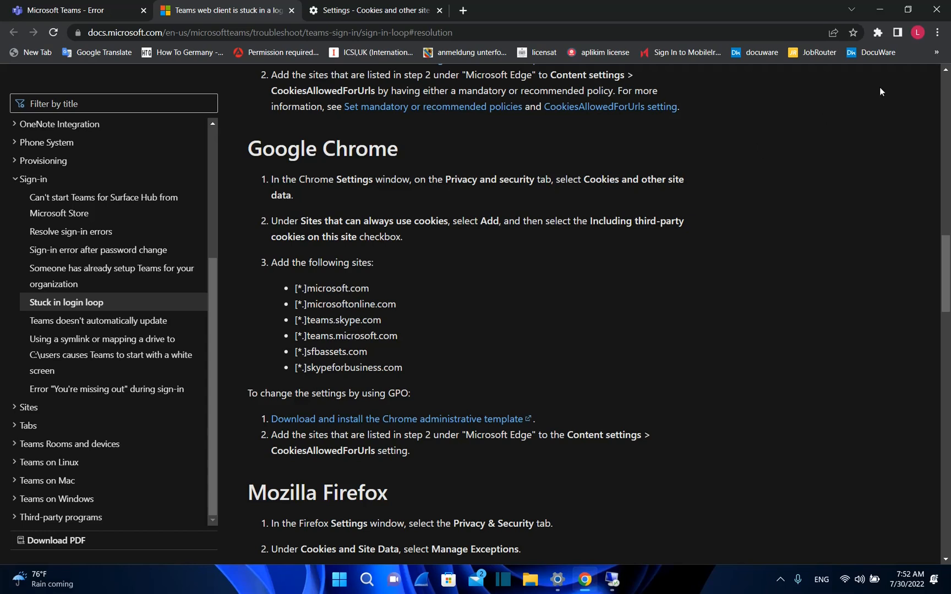
pyautogui.moveTo(471, 376)
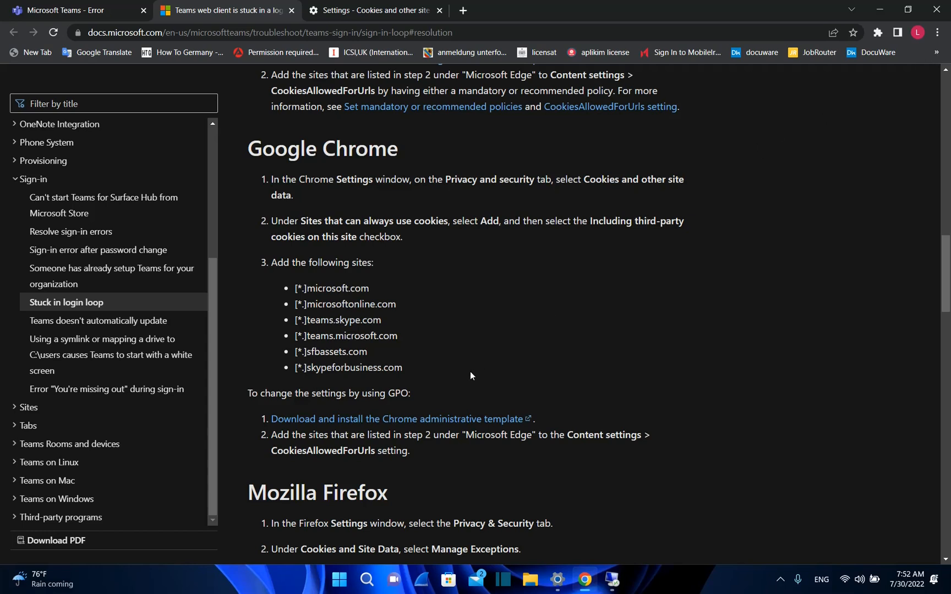
pyautogui.moveTo(325, 298)
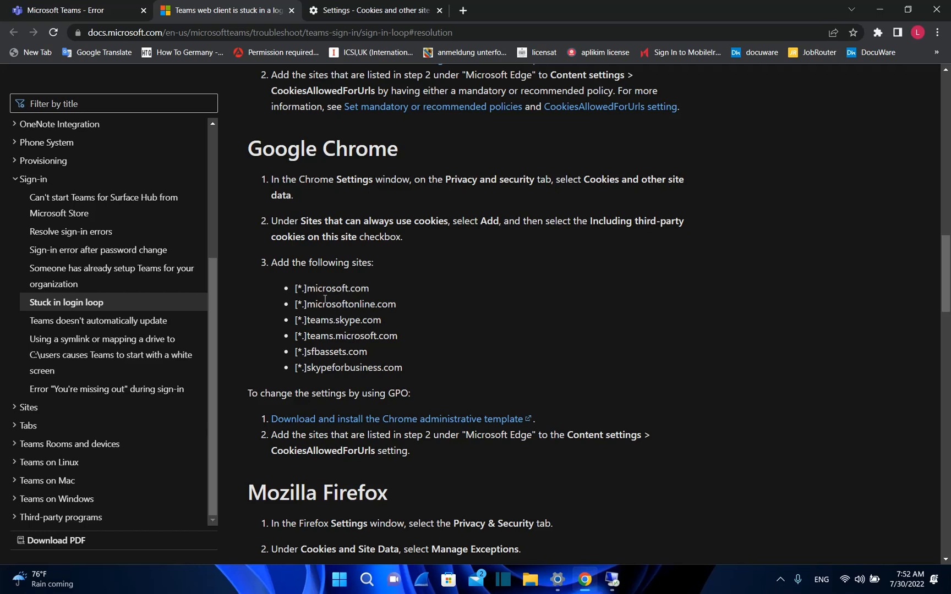
pyautogui.moveTo(366, 352)
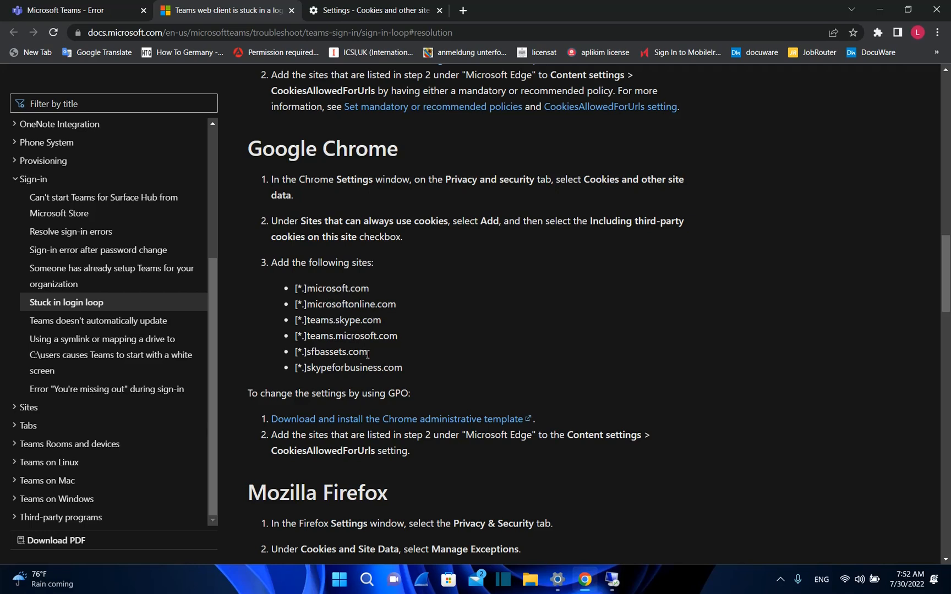
pyautogui.moveTo(397, 344)
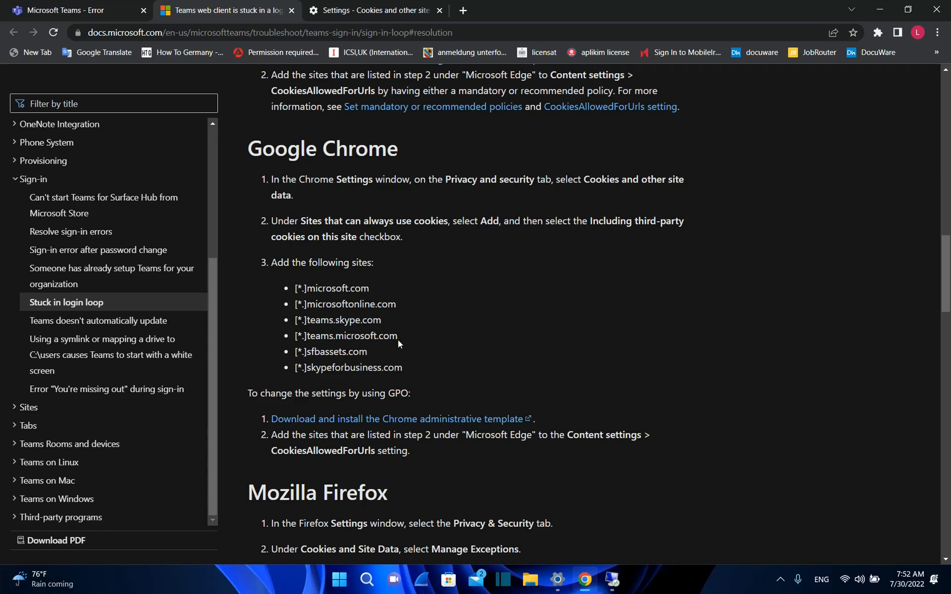
# Copy 'teams.microsoft.com' from the article's Chrome cookie domain list.
pyautogui.doubleClick(352, 335)
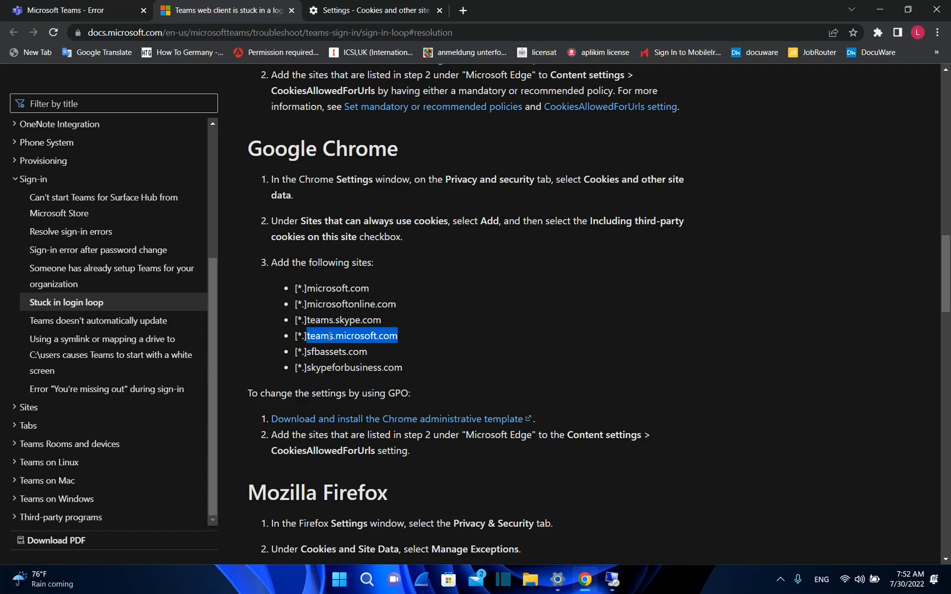
pyautogui.rightClick(351, 335)
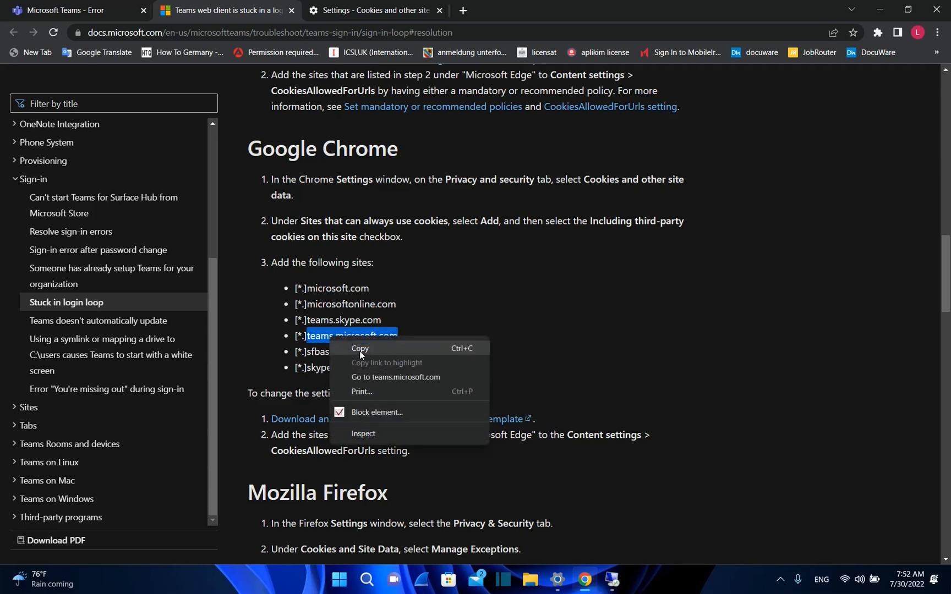
pyautogui.click(439, 11)
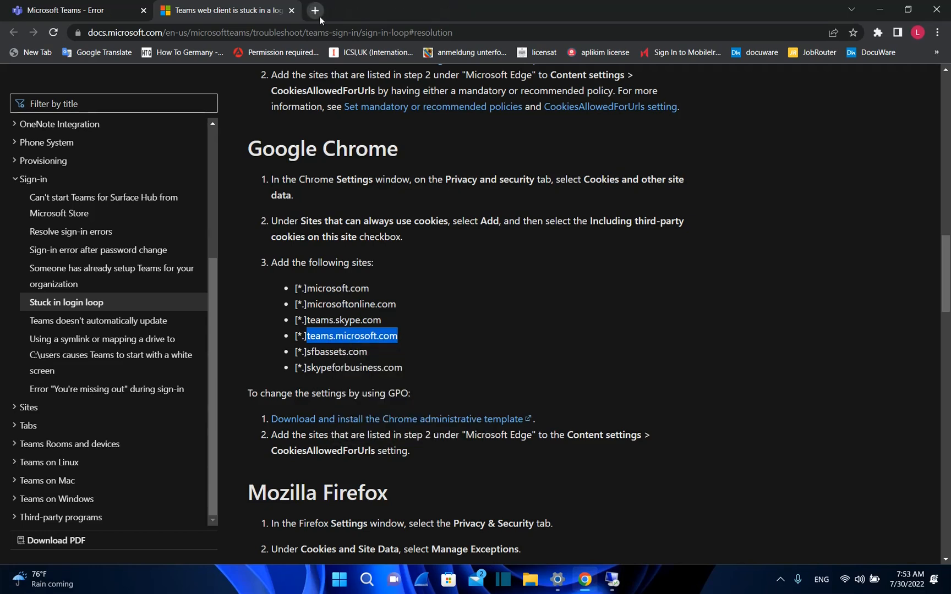
pyautogui.moveTo(314, 11)
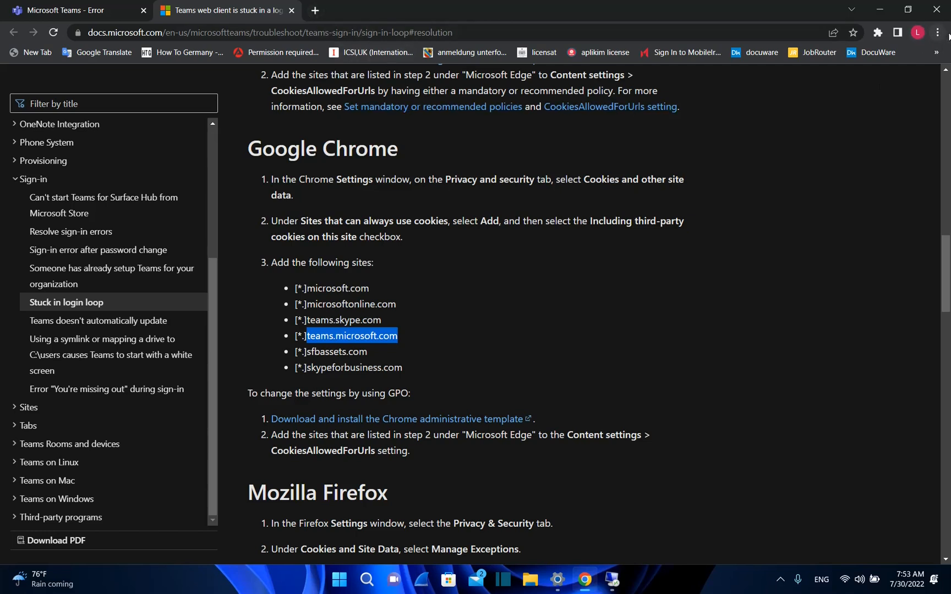
# Open Chrome Settings on the Privacy and security page.
pyautogui.click(938, 33)
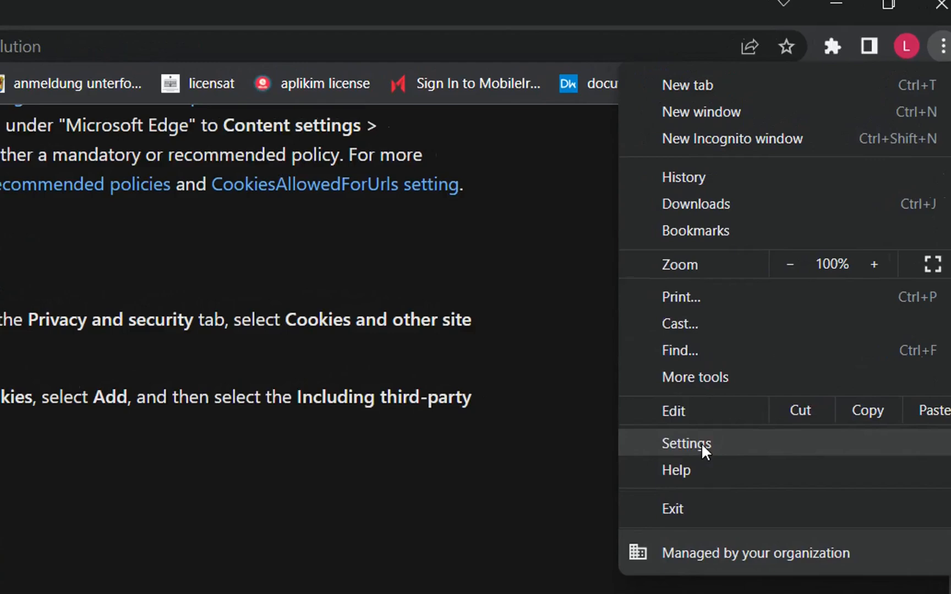
pyautogui.click(685, 444)
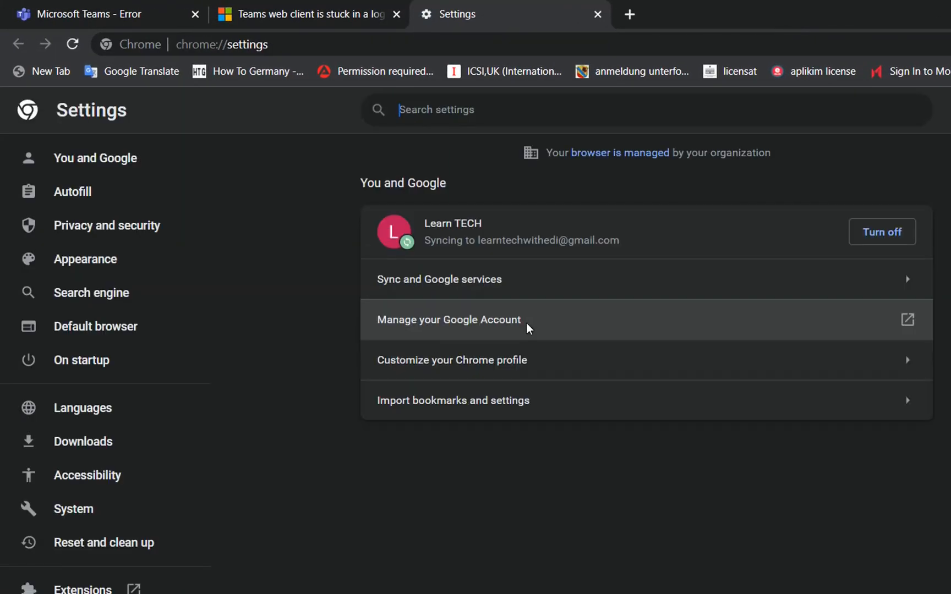
pyautogui.moveTo(81, 360)
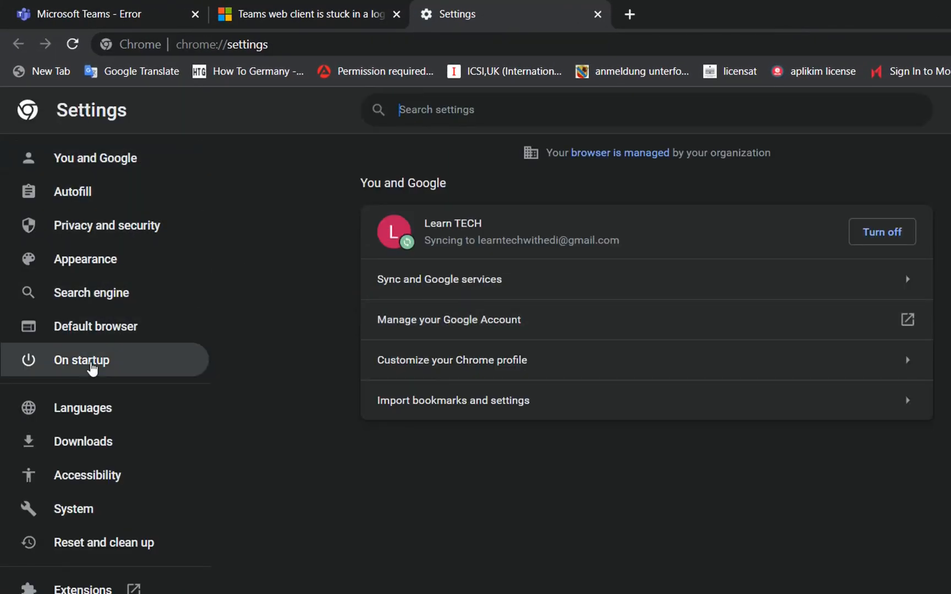
pyautogui.click(107, 225)
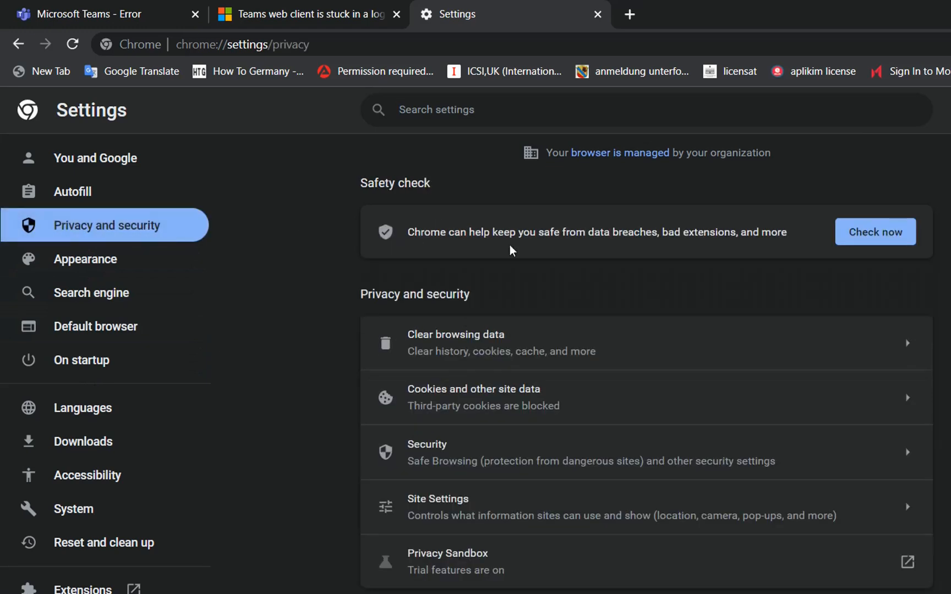
pyautogui.moveTo(486, 397)
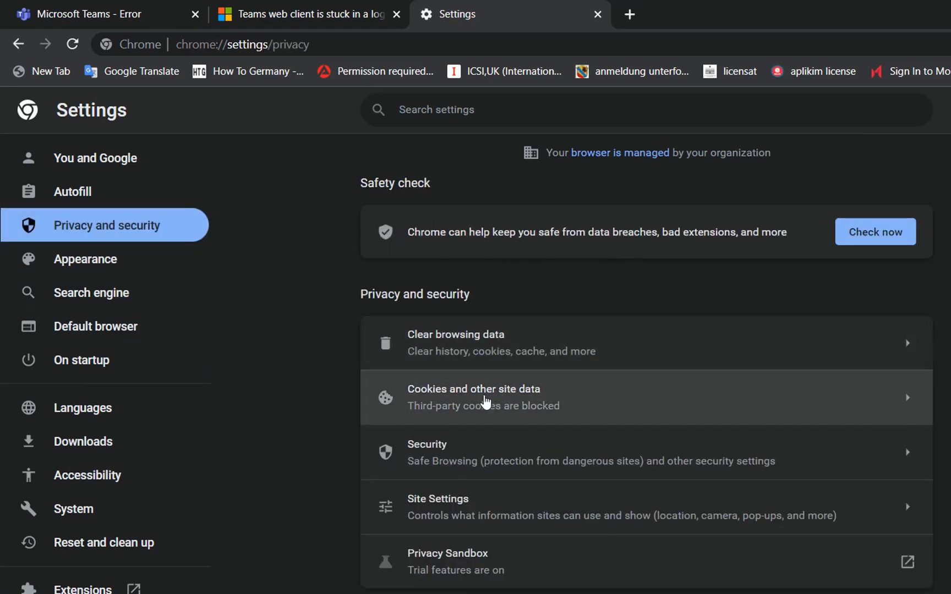
pyautogui.moveTo(467, 406)
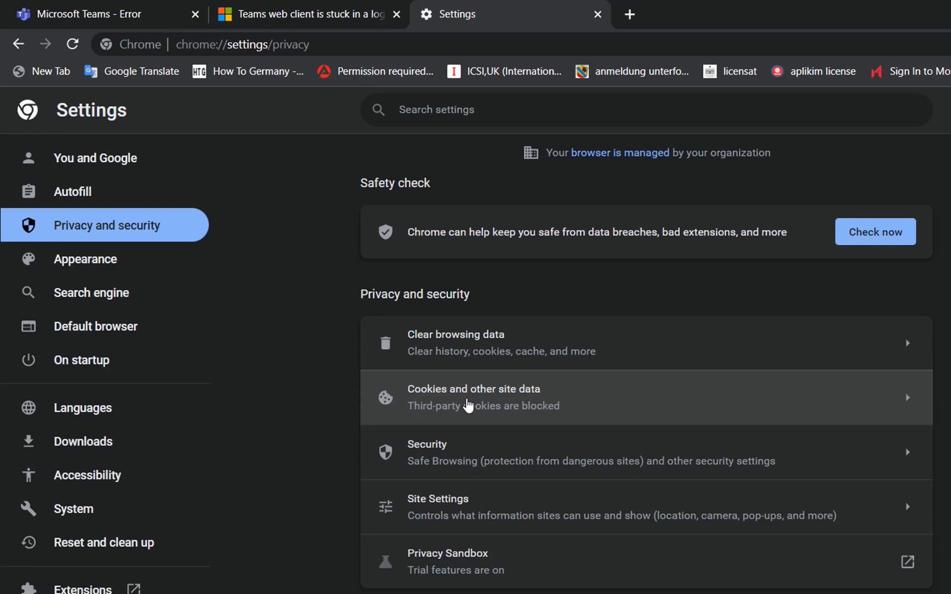
# In Cookies and other site data, try Allow all cookies, then revert to Block third-party cookies.
pyautogui.click(474, 397)
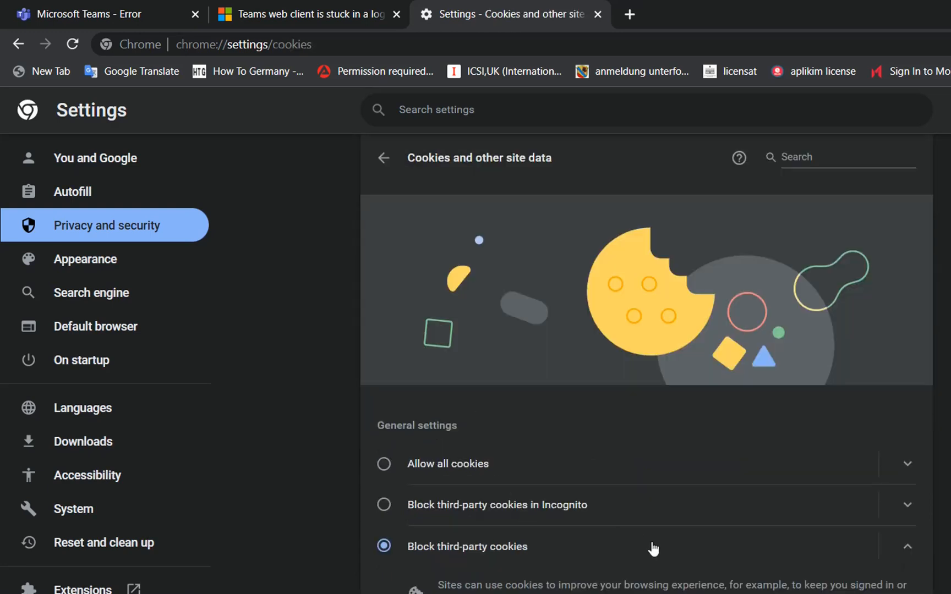
pyautogui.scroll(-3)
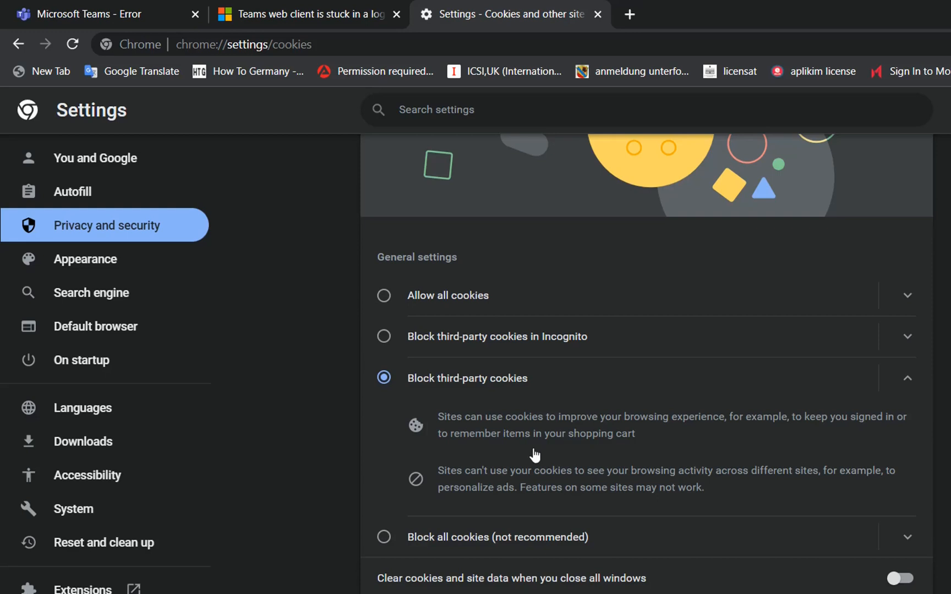
pyautogui.moveTo(494, 391)
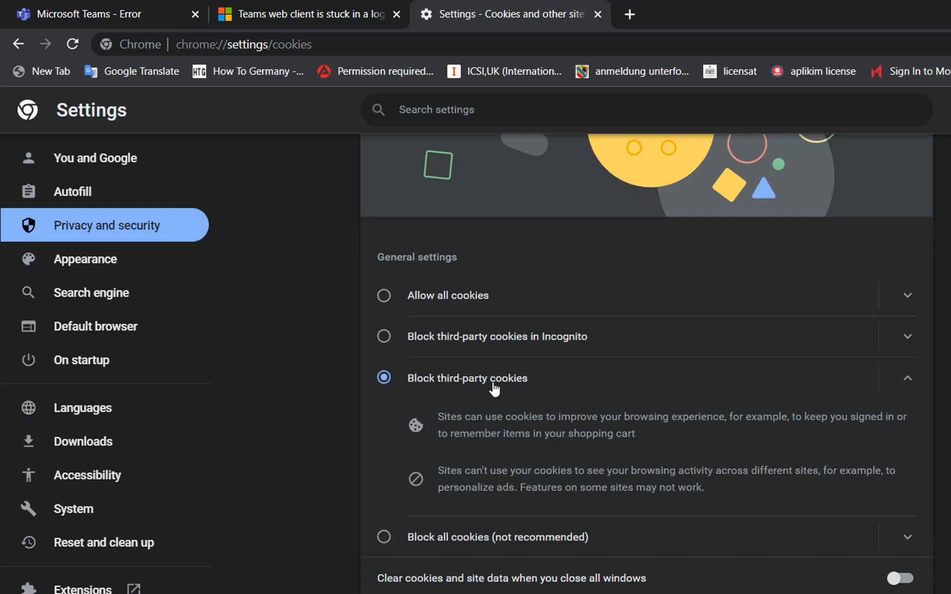
pyautogui.moveTo(412, 298)
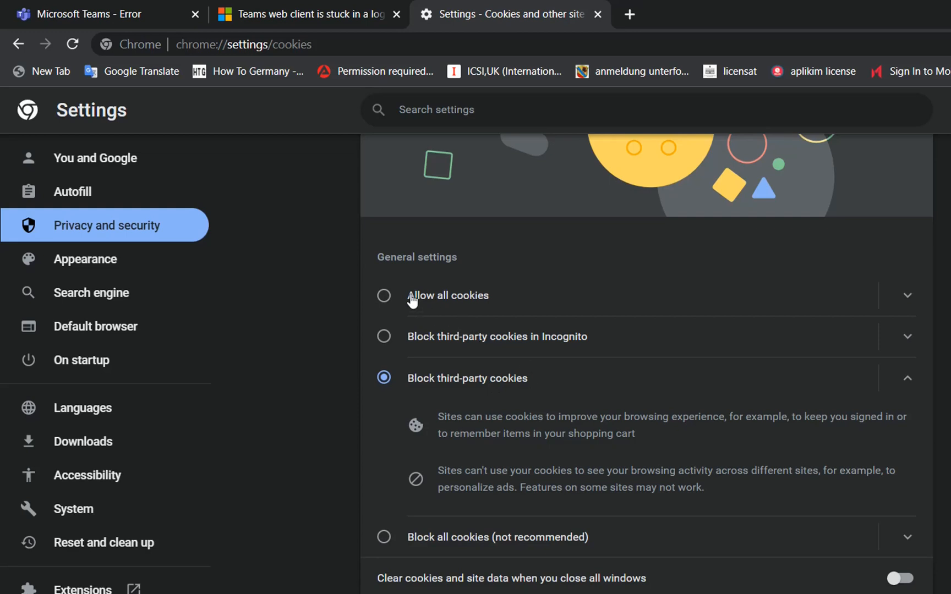
pyautogui.click(383, 295)
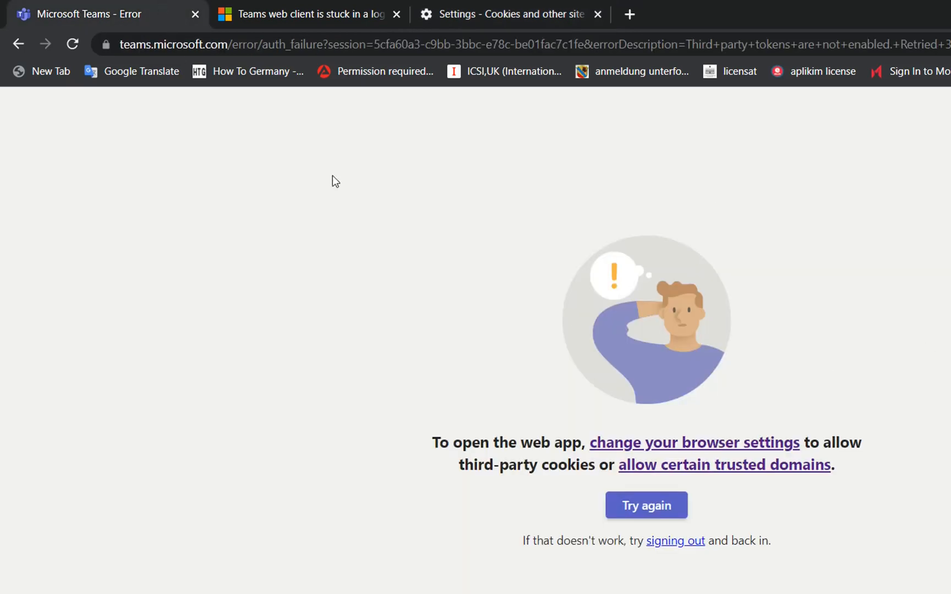
pyautogui.moveTo(459, 63)
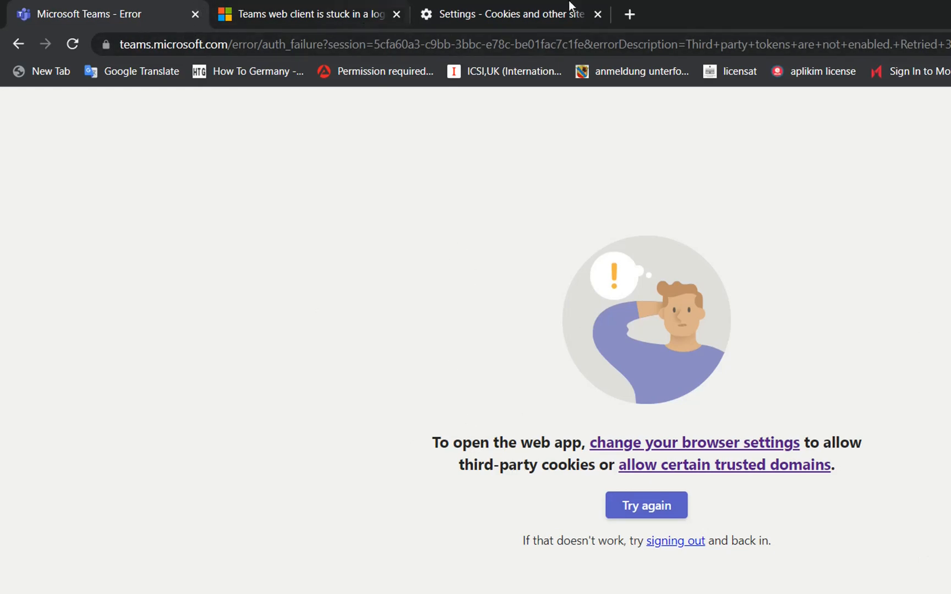
pyautogui.click(509, 14)
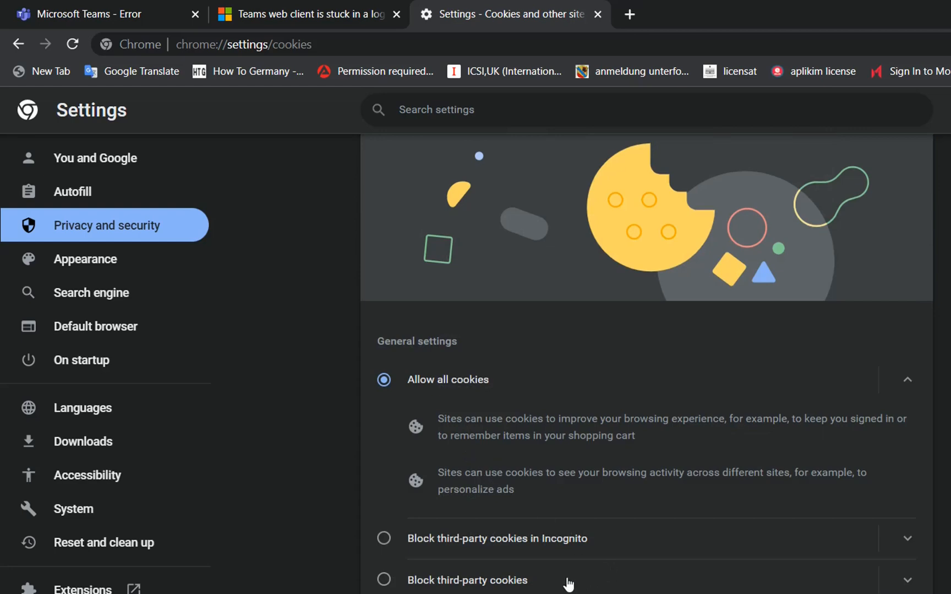
pyautogui.click(383, 580)
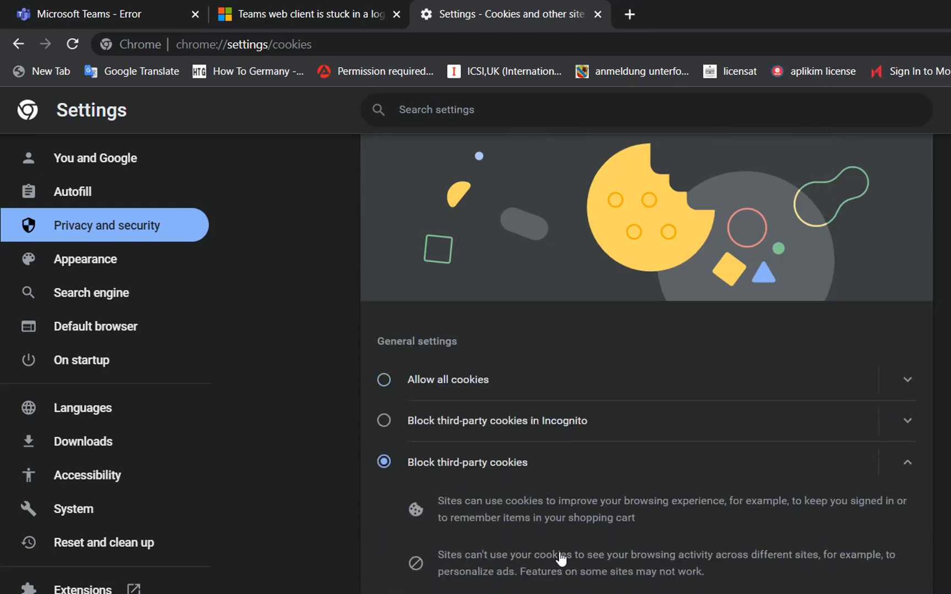
pyautogui.scroll(-3)
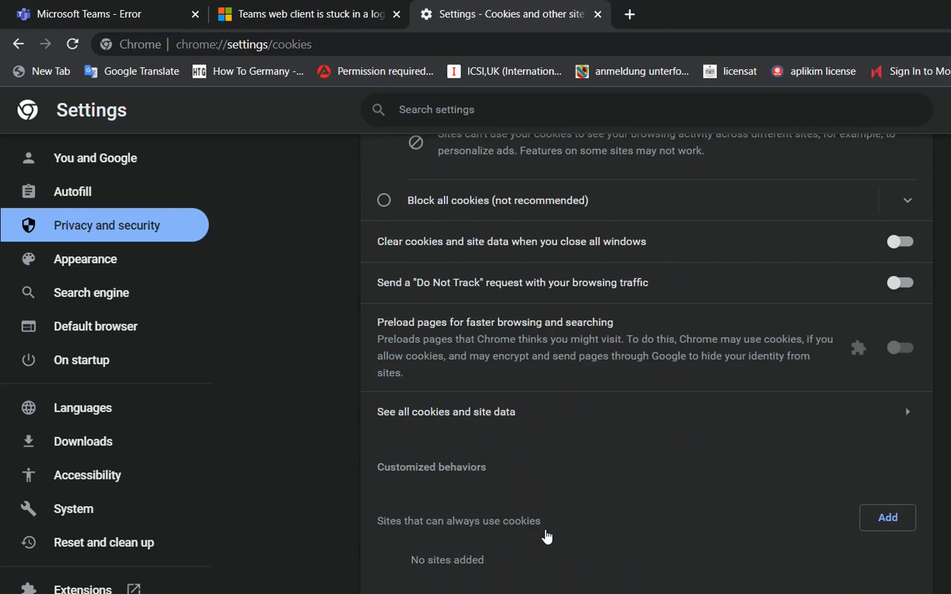
pyautogui.moveTo(404, 468)
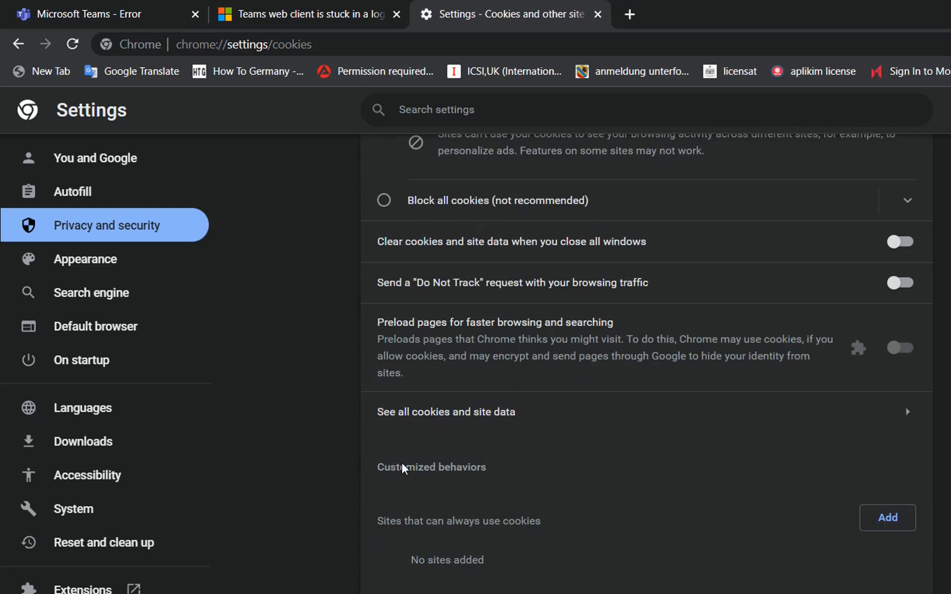
pyautogui.moveTo(464, 549)
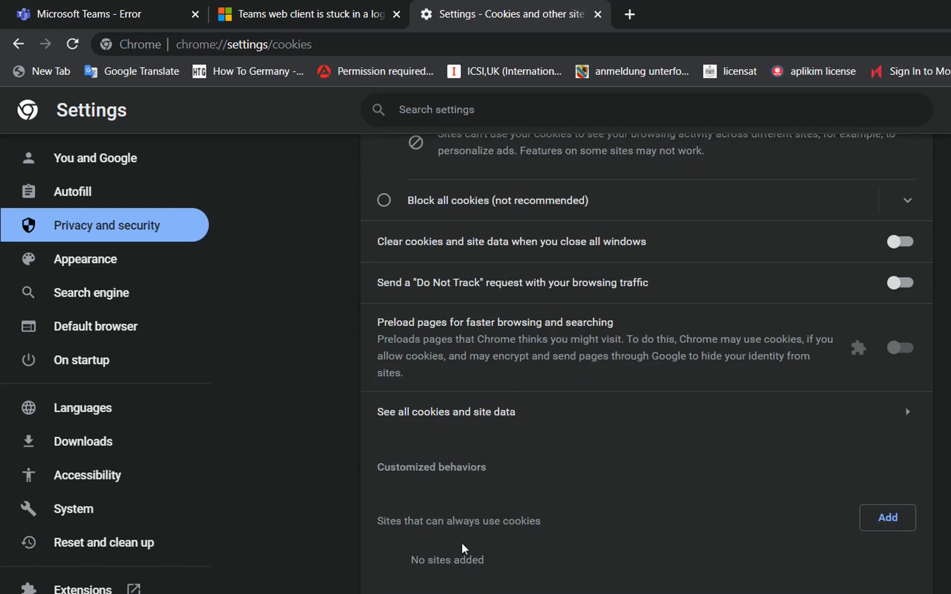
pyautogui.moveTo(946, 522)
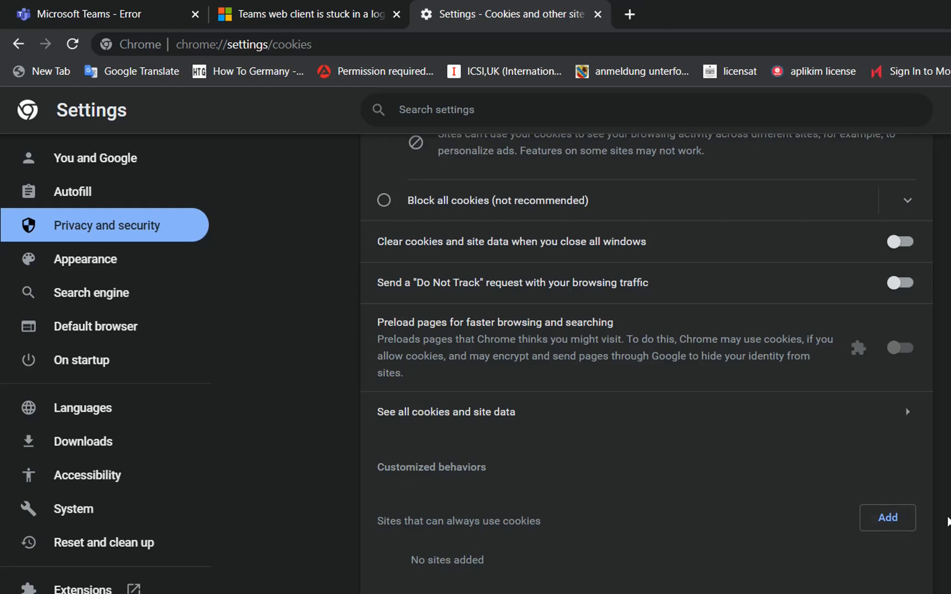
# Add teams.microsoft.com, including third-party cookies, to sites that can always use cookies.
pyautogui.click(885, 517)
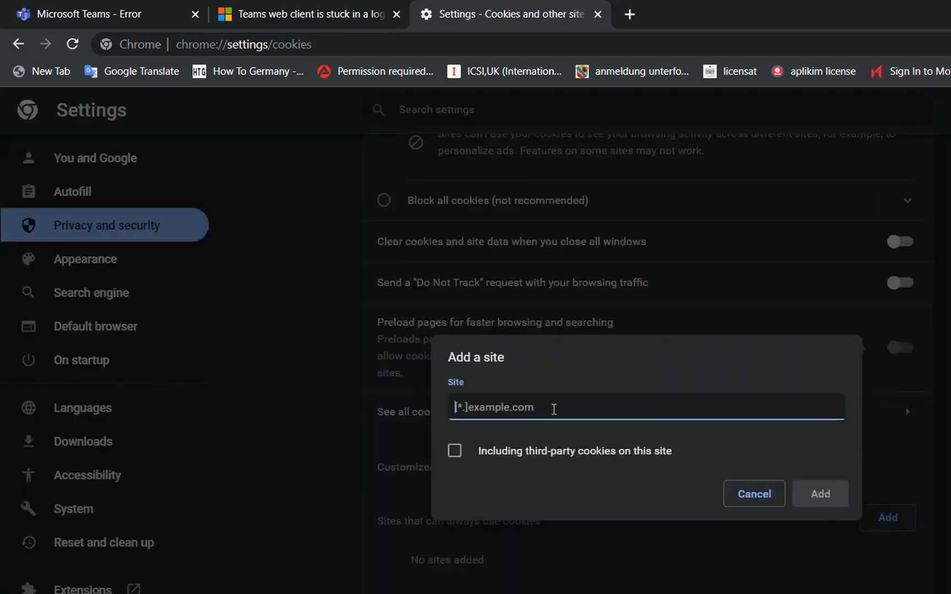
pyautogui.write('teams.microsoft.com')
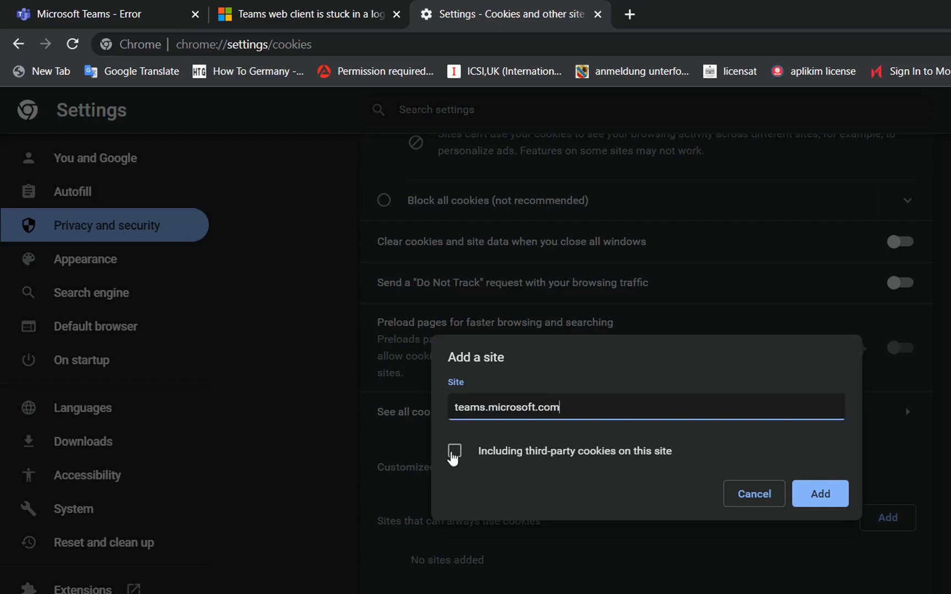
pyautogui.click(454, 451)
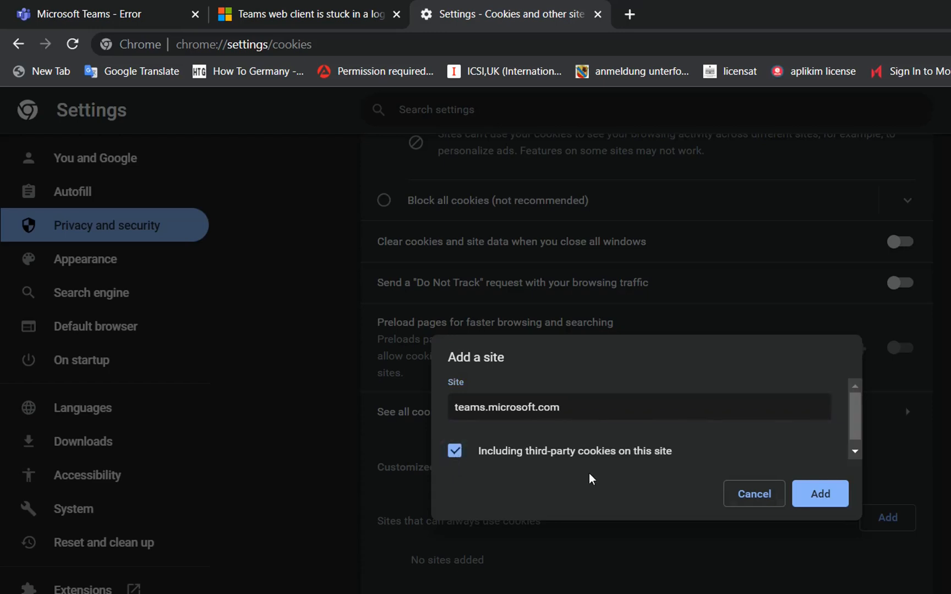
pyautogui.moveTo(819, 493)
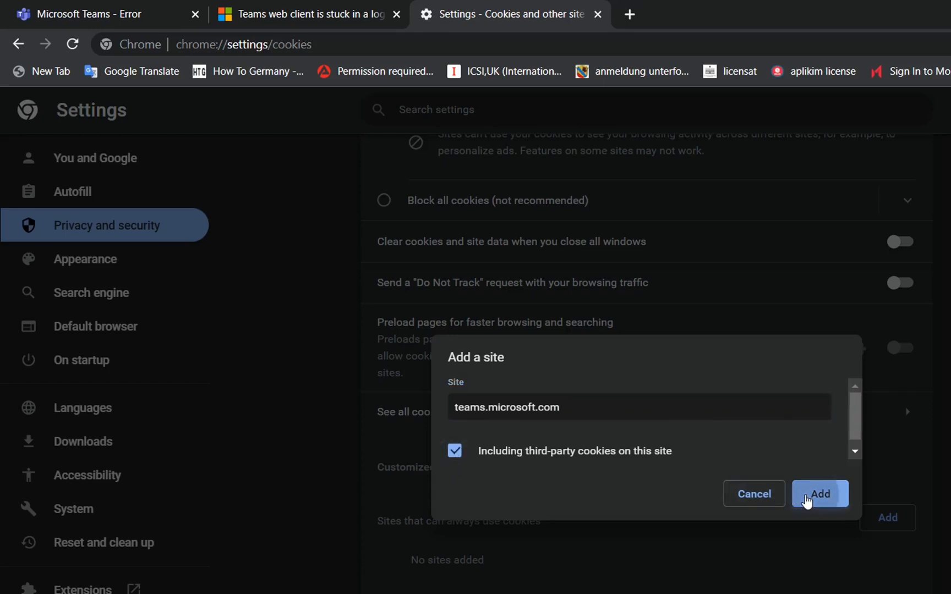
pyautogui.click(819, 493)
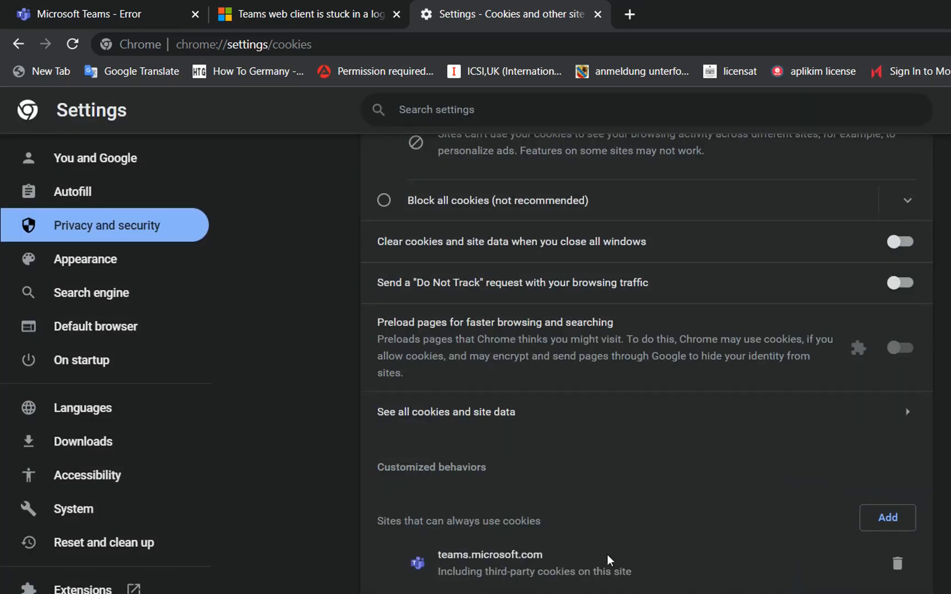
# Reload the Teams tab to confirm the web app loads, then return to cookie settings.
pyautogui.click(85, 14)
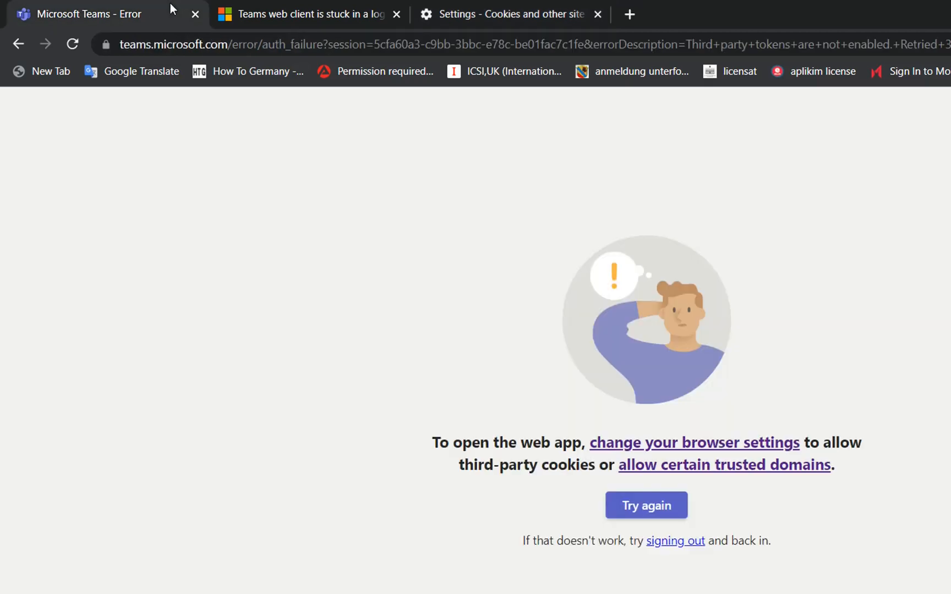
pyautogui.moveTo(71, 43)
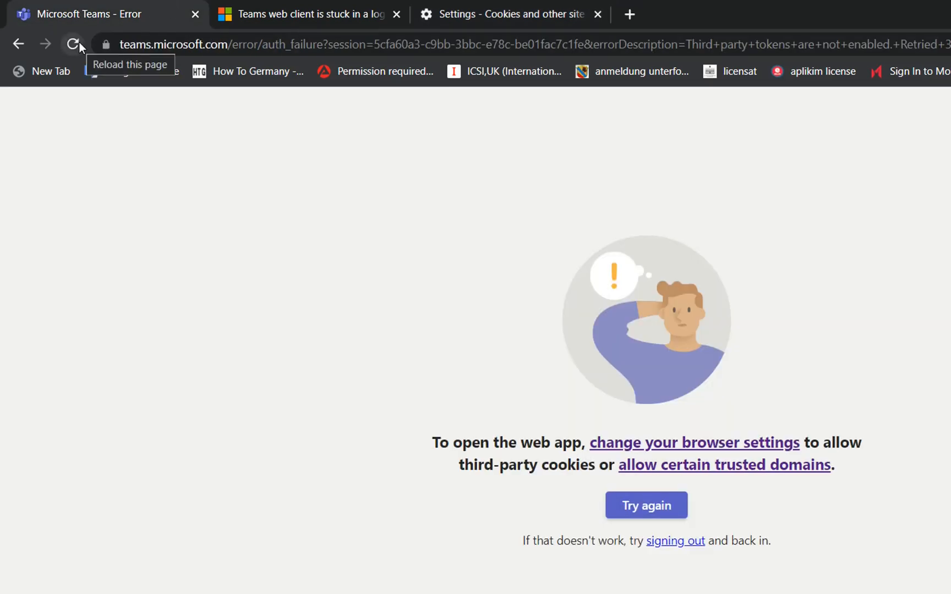
pyautogui.moveTo(170, 119)
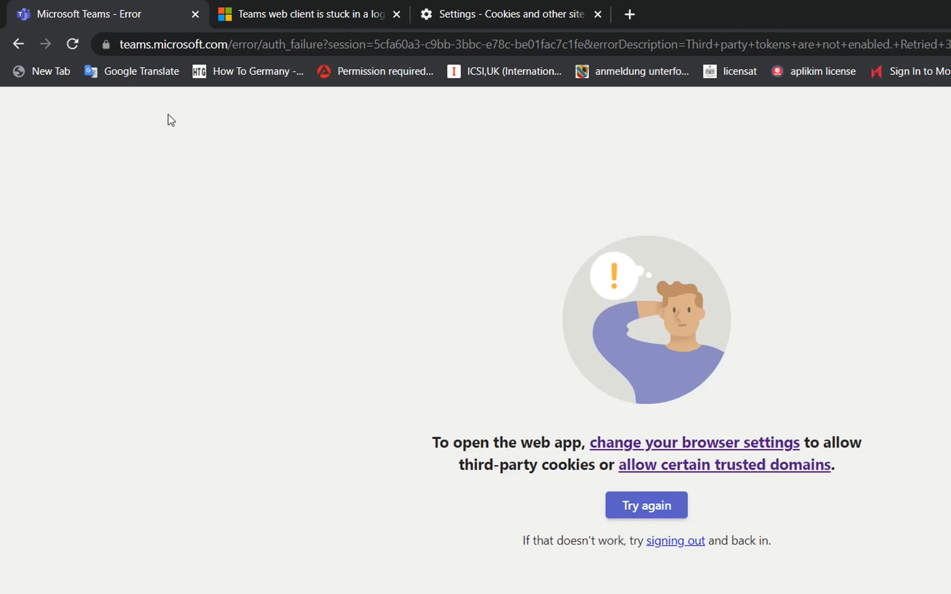
pyautogui.click(646, 505)
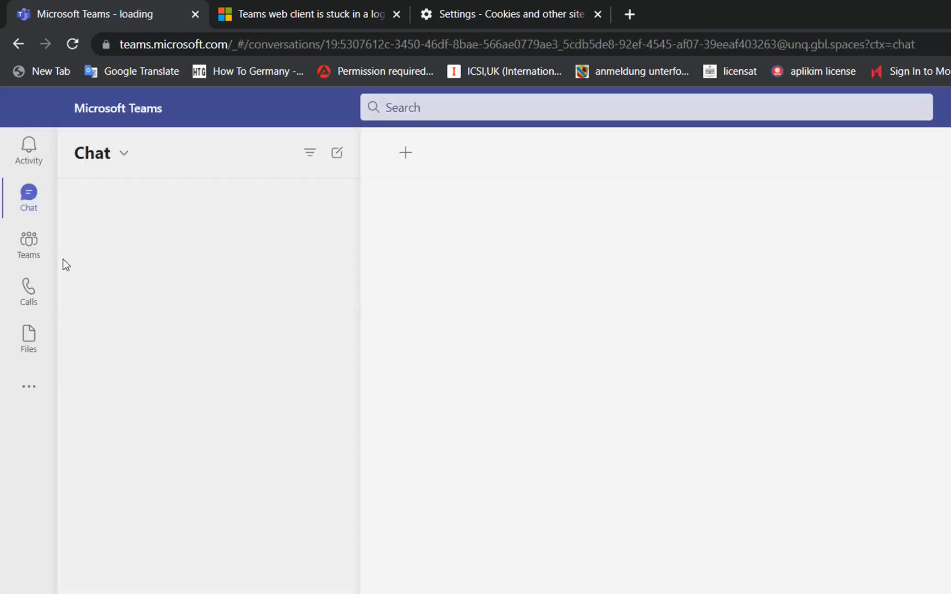
pyautogui.click(28, 243)
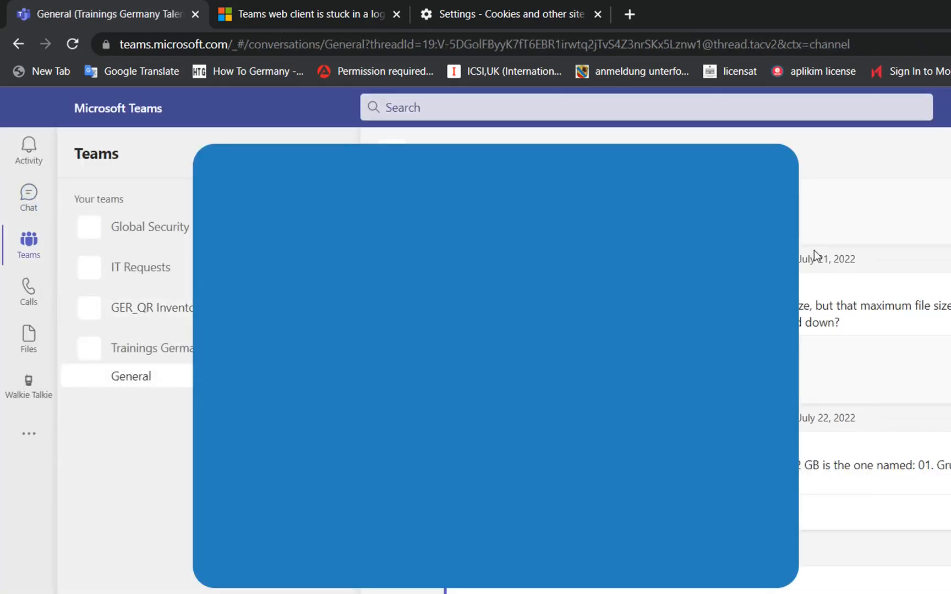
pyautogui.click(507, 13)
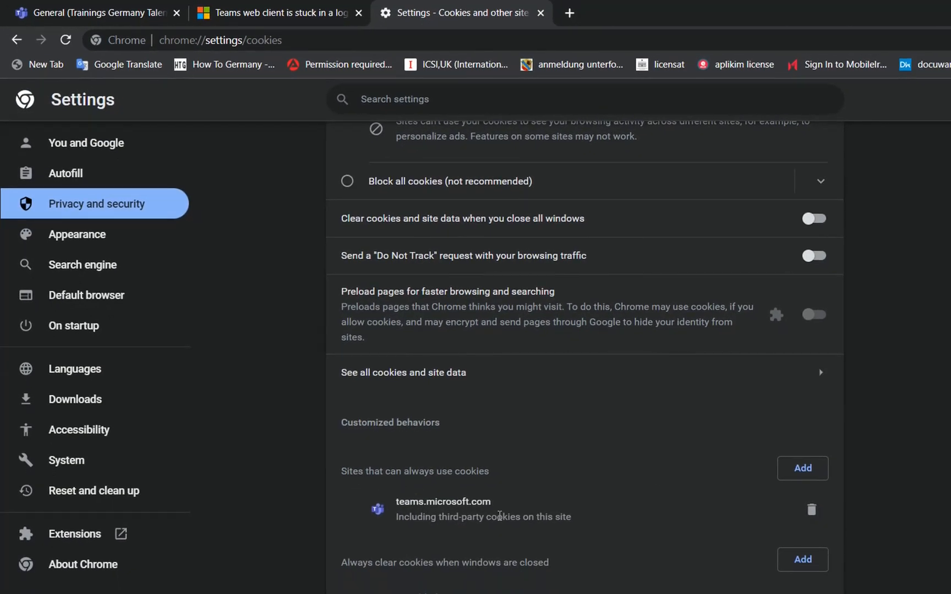
# Check the article, then start adding another allowed site in Chrome and cancel.
pyautogui.click(275, 13)
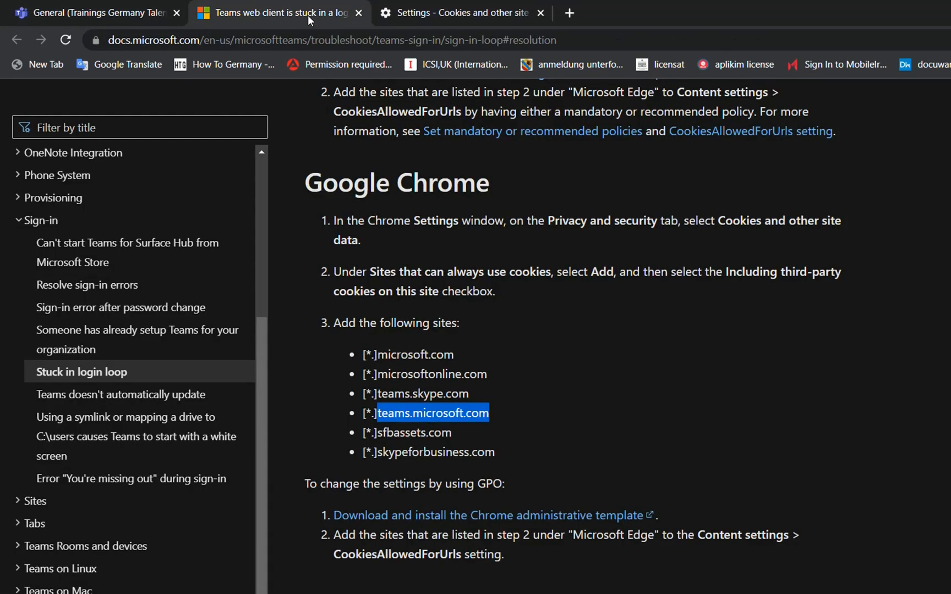
pyautogui.moveTo(433, 341)
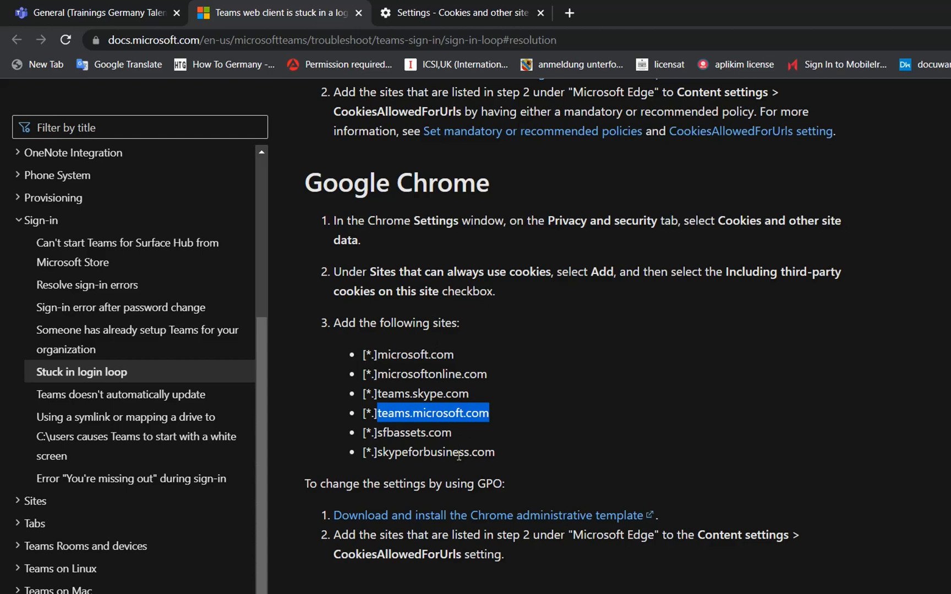
pyautogui.click(459, 12)
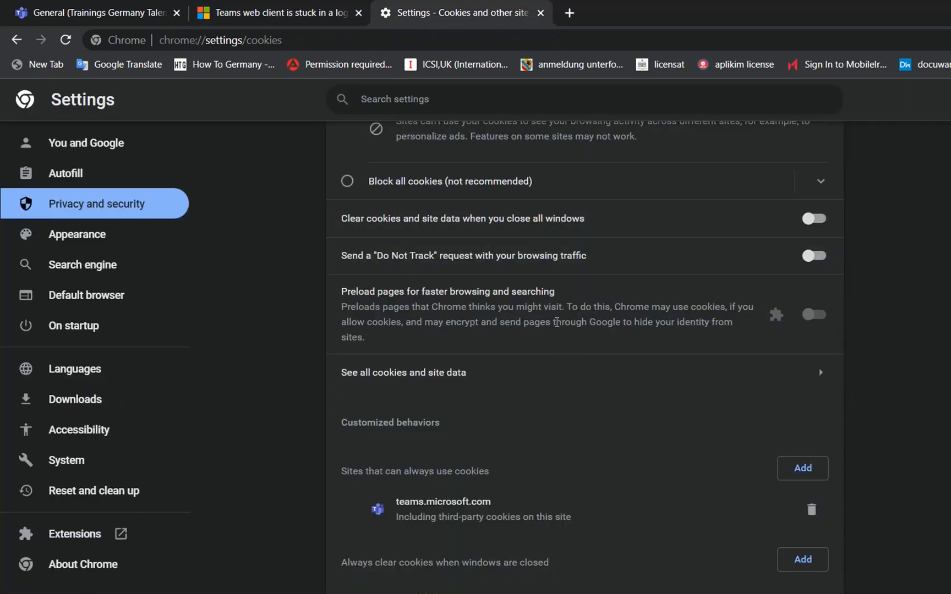
pyautogui.click(801, 468)
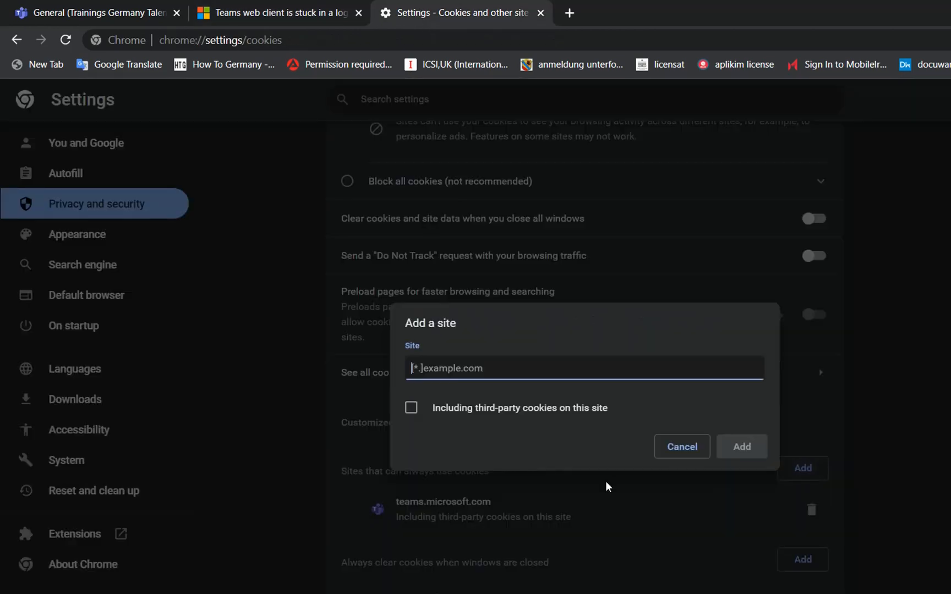
pyautogui.click(681, 447)
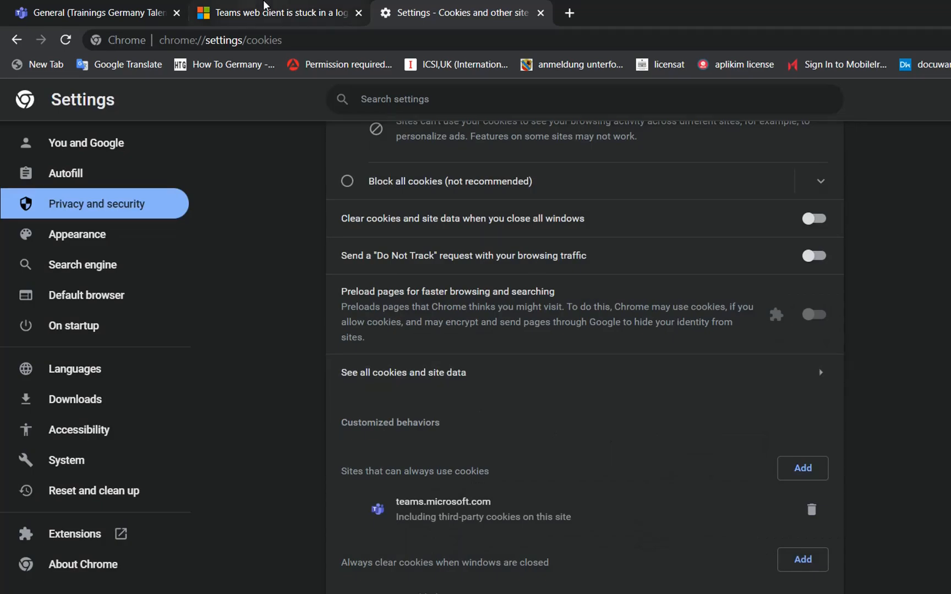
# Highlight teams.microsoft.com in the article and return to Chrome's cookie settings.
pyautogui.click(276, 12)
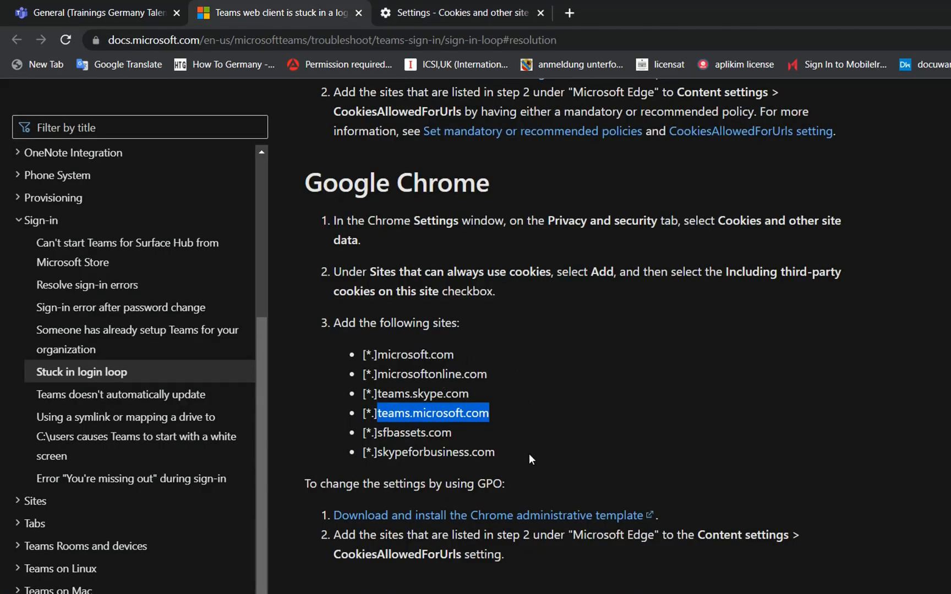
pyautogui.click(463, 12)
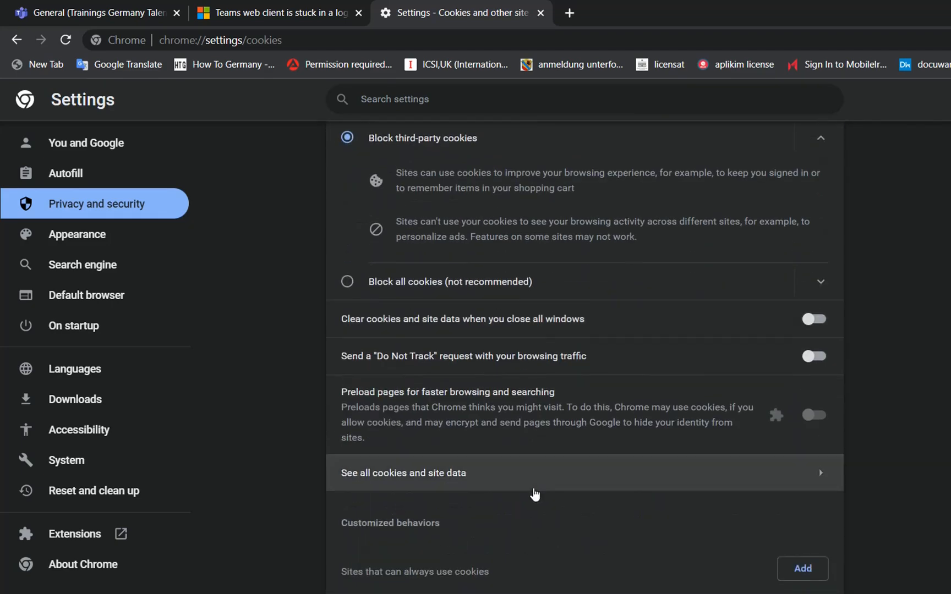
# Toggle Allow all cookies, then restore Block third-party cookies and review the allowed sites.
pyautogui.scroll(3)
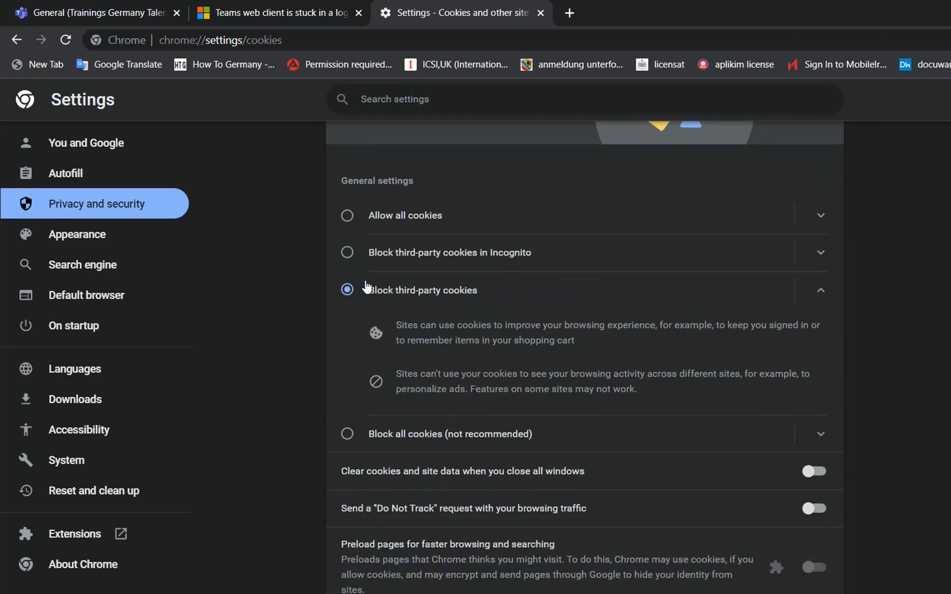
pyautogui.click(346, 215)
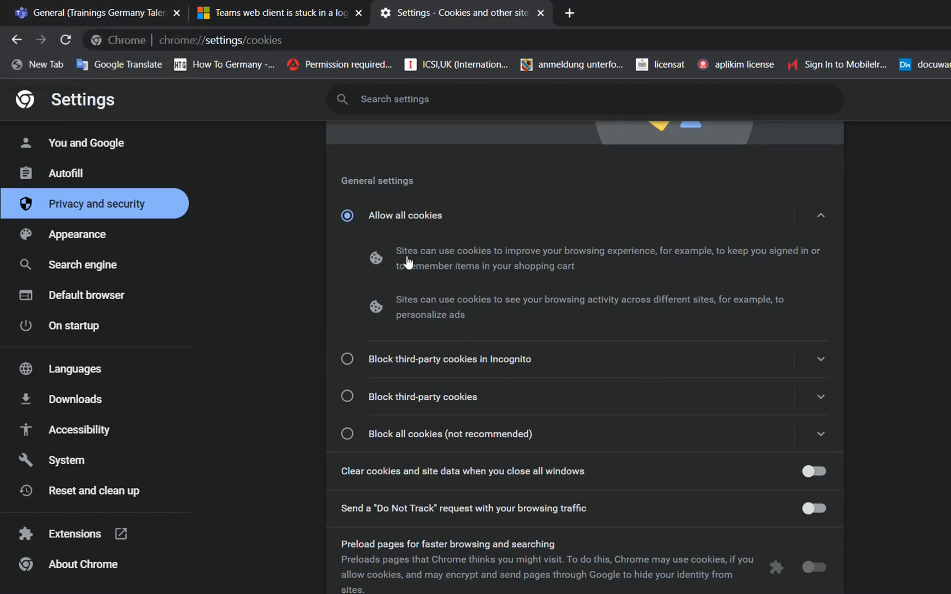
pyautogui.scroll(-3)
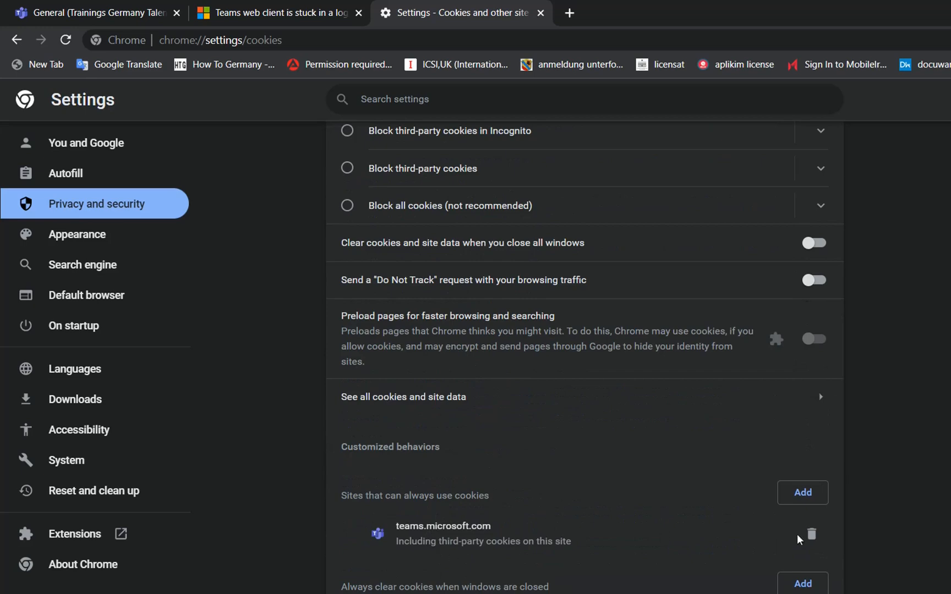
pyautogui.scroll(3)
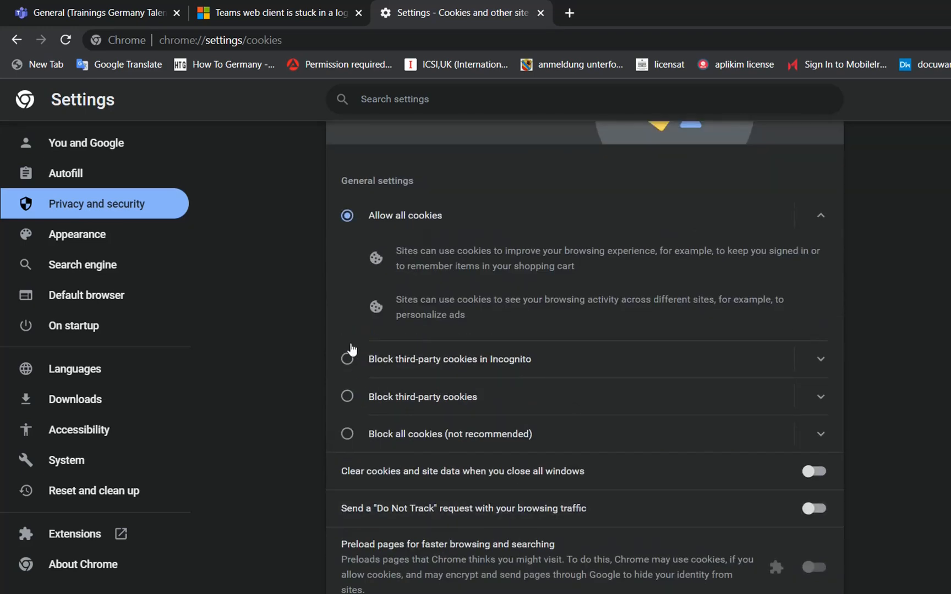
pyautogui.moveTo(355, 418)
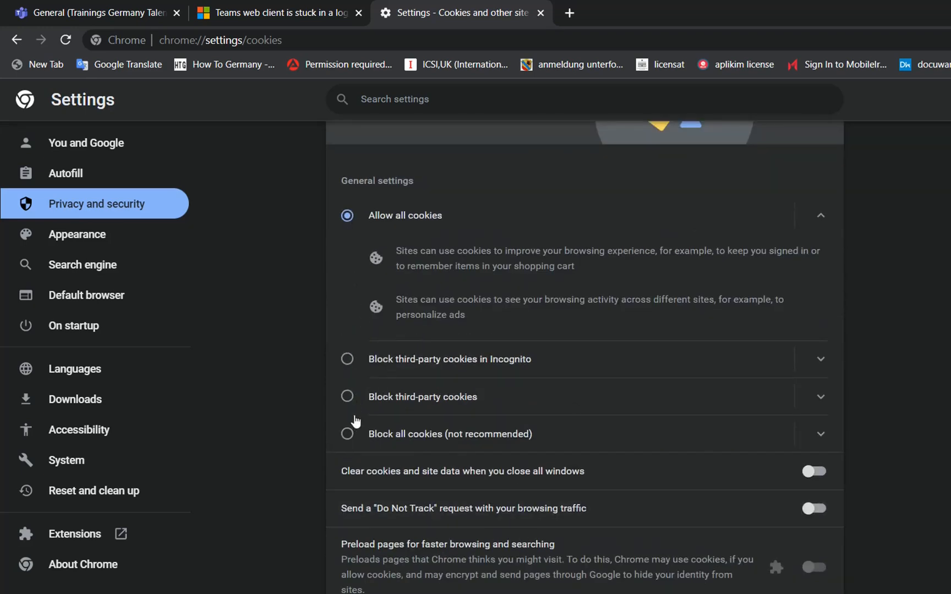
pyautogui.click(347, 396)
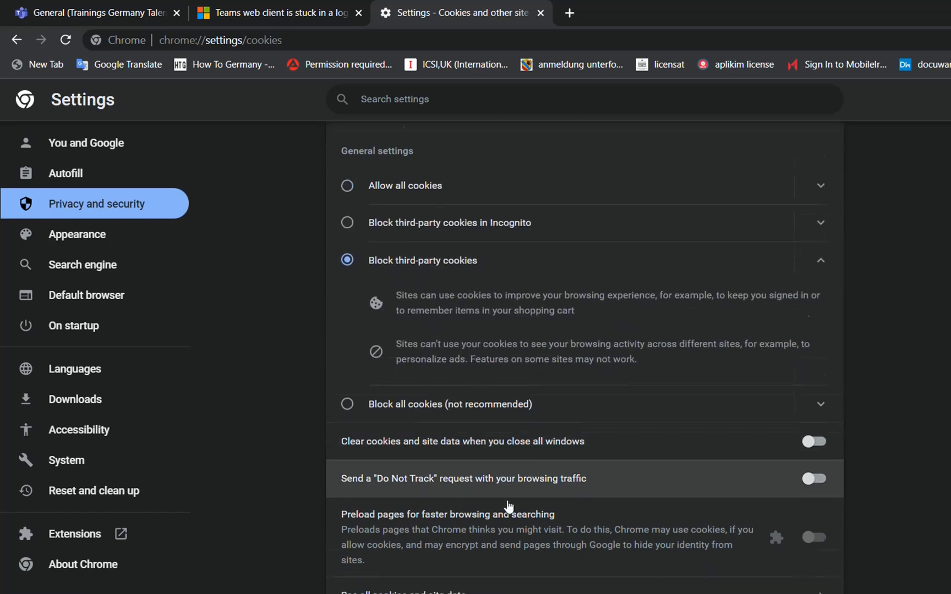
# Return to the Docs article and scroll to the Firefox instructions.
pyautogui.click(276, 12)
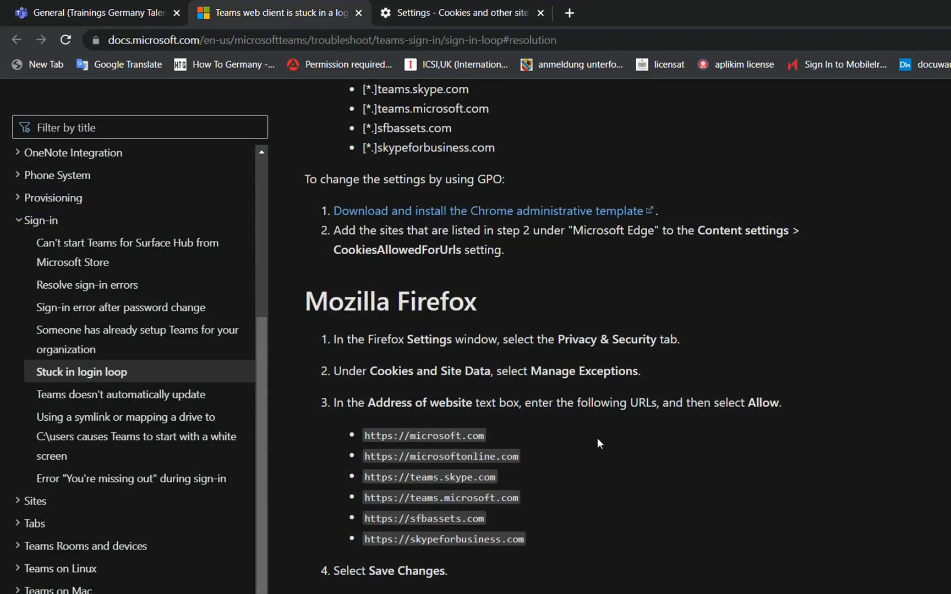
pyautogui.scroll(-3)
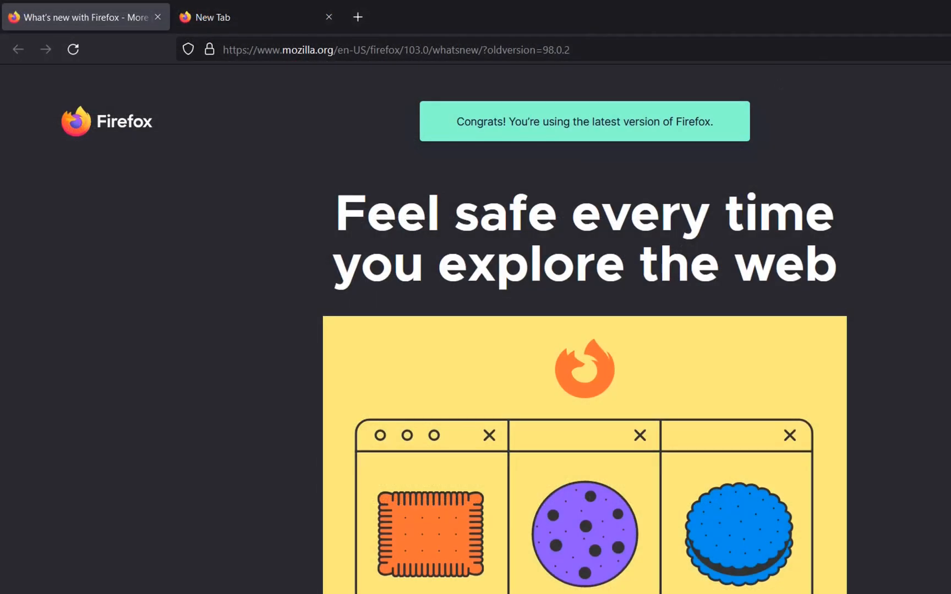
# Open Firefox Settings and scroll Privacy & Security down to Cookies and Site Data.
pyautogui.click(936, 41)
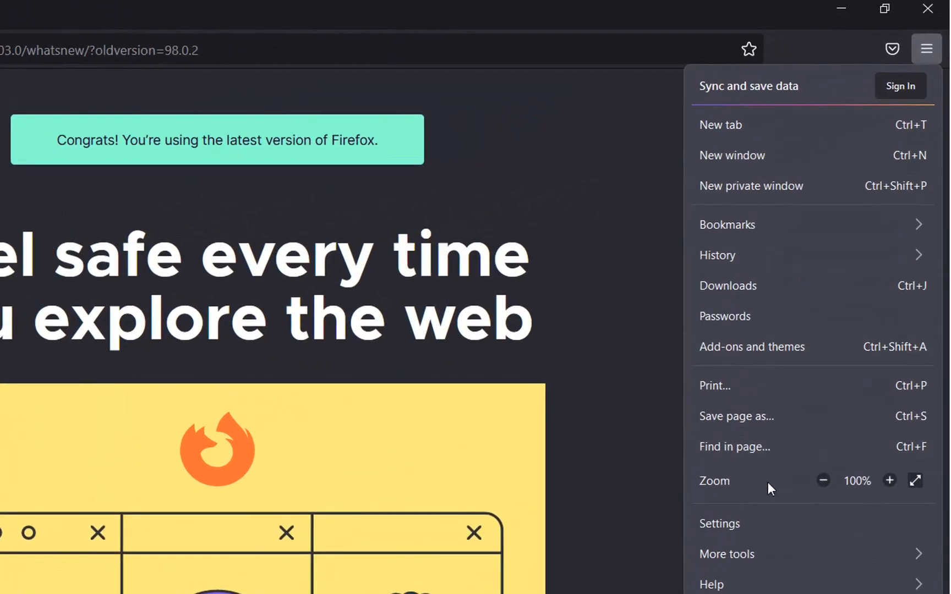
pyautogui.click(719, 523)
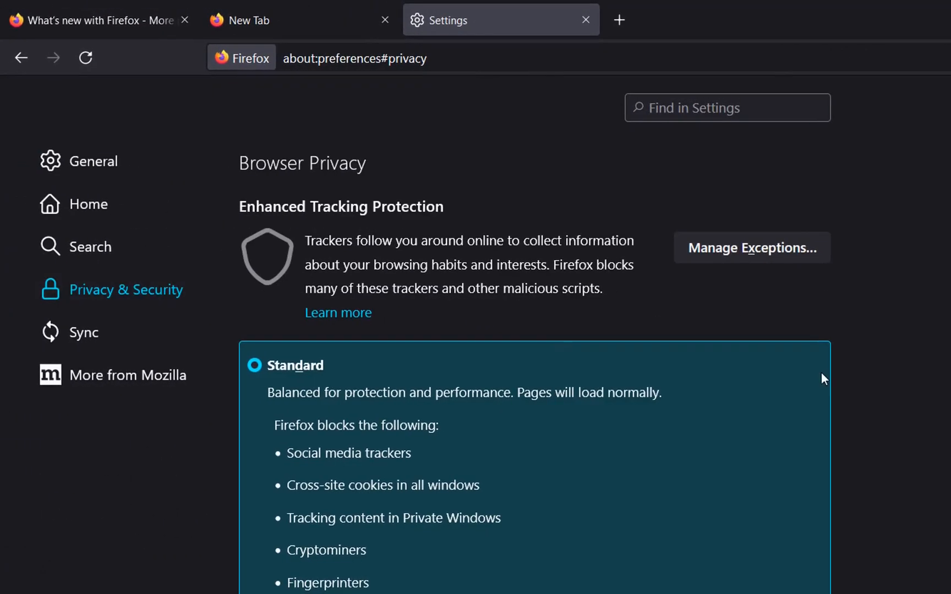
pyautogui.scroll(-3)
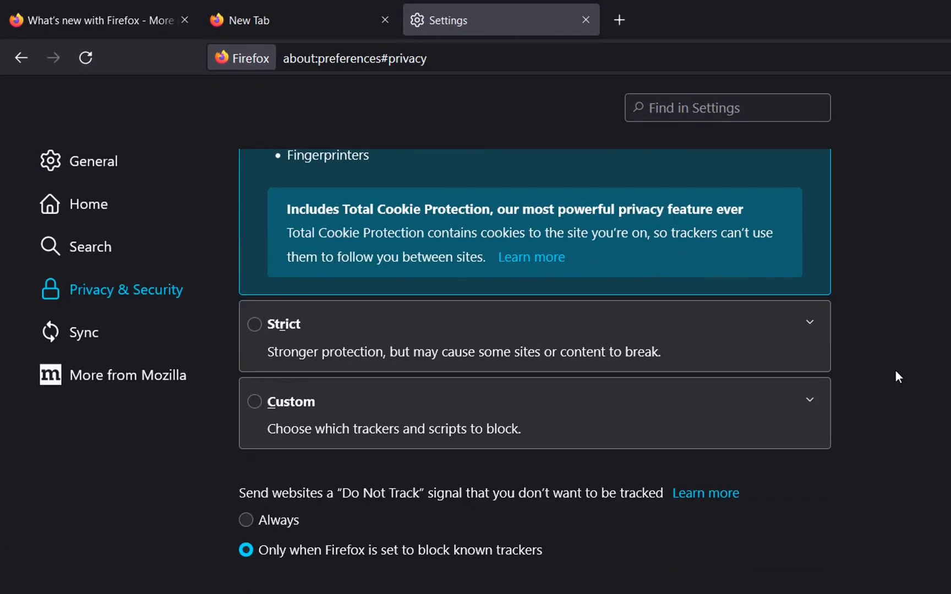
pyautogui.scroll(-3)
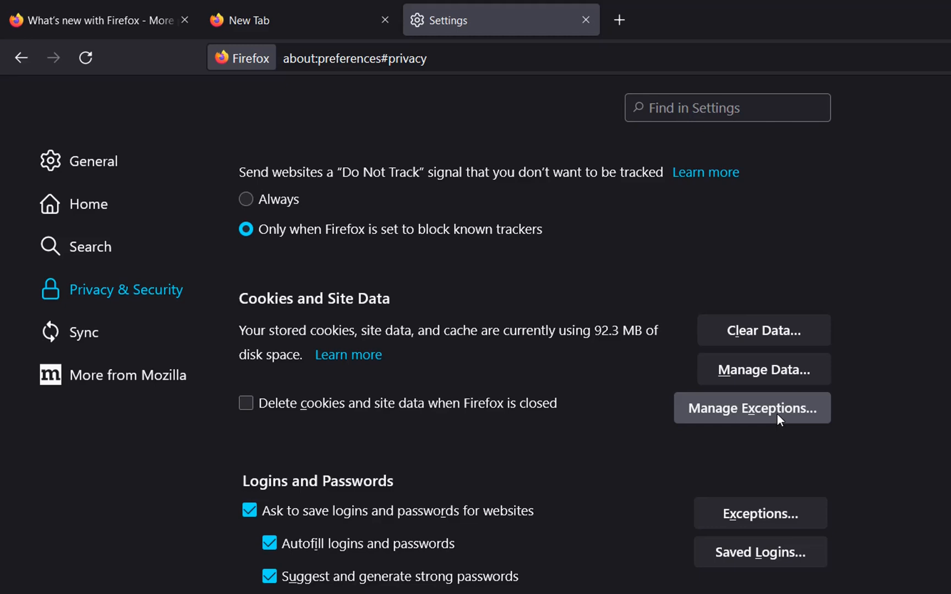
pyautogui.moveTo(281, 322)
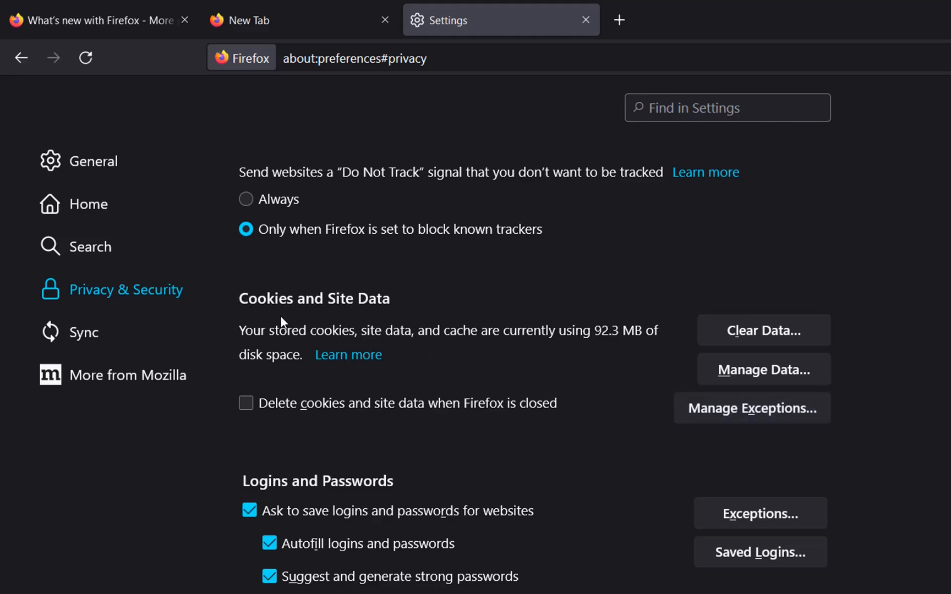
pyautogui.moveTo(752, 408)
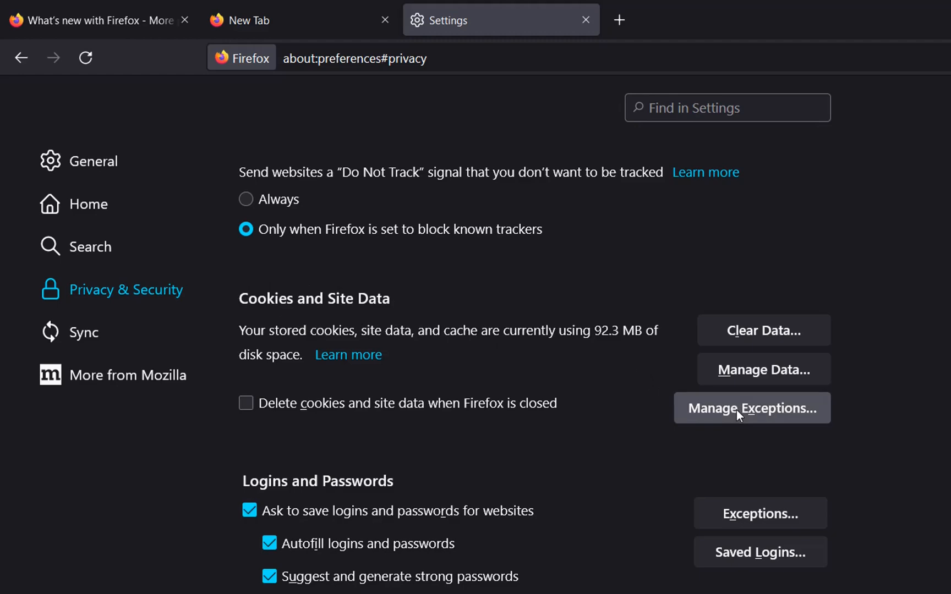
# Add teams.microsoft.com as an allowed cookie exception in Firefox and save changes.
pyautogui.click(750, 409)
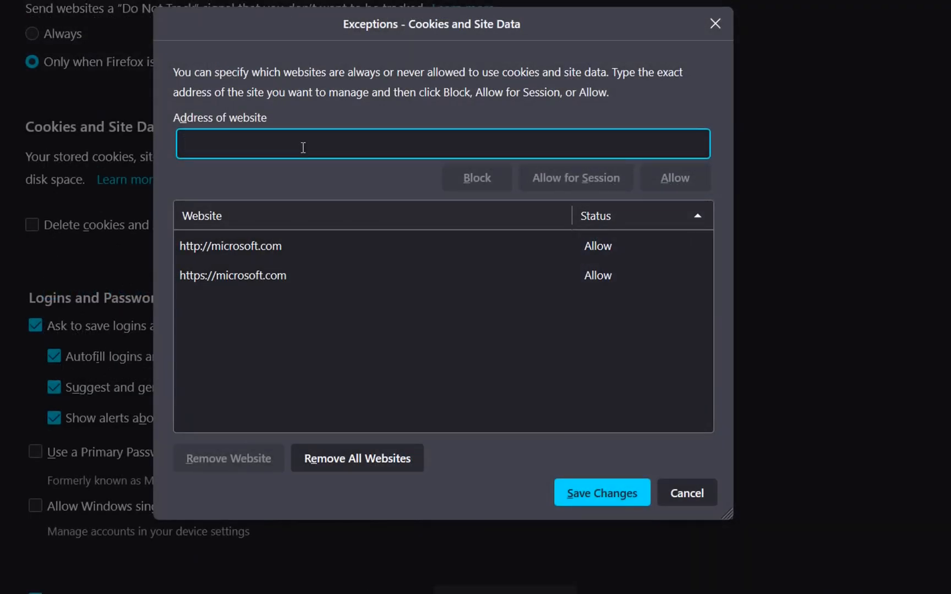
pyautogui.write('teams.microsoft.com')
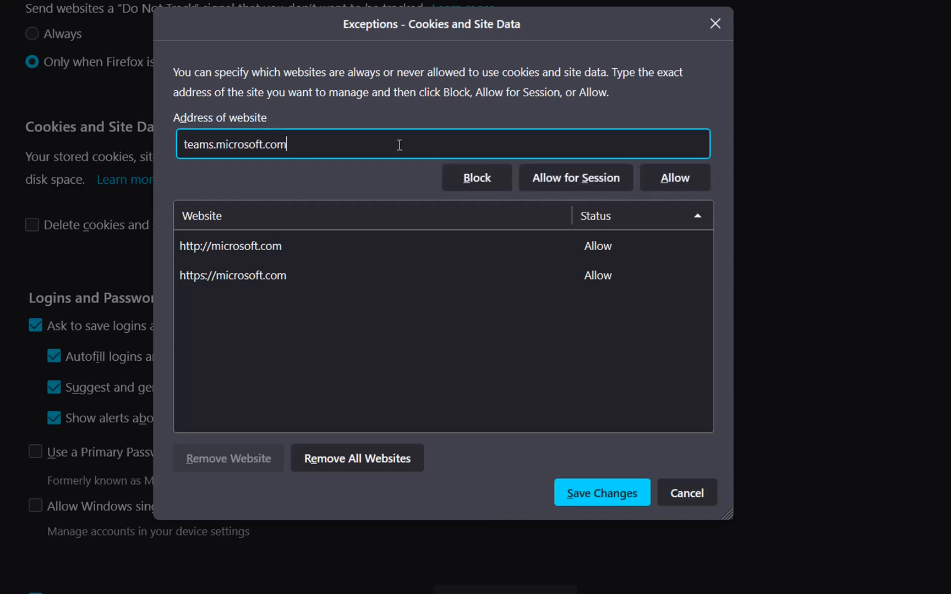
pyautogui.moveTo(439, 148)
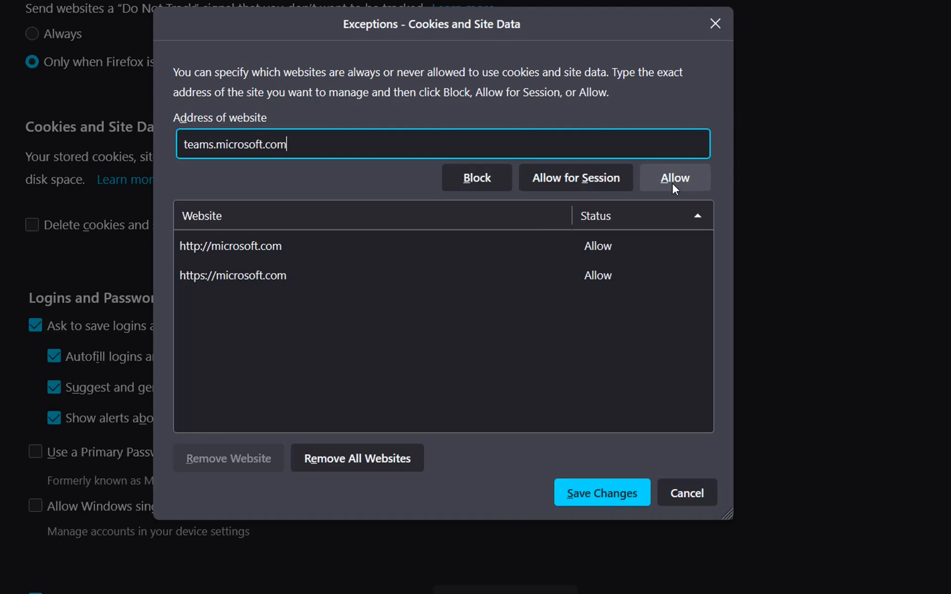
pyautogui.click(674, 178)
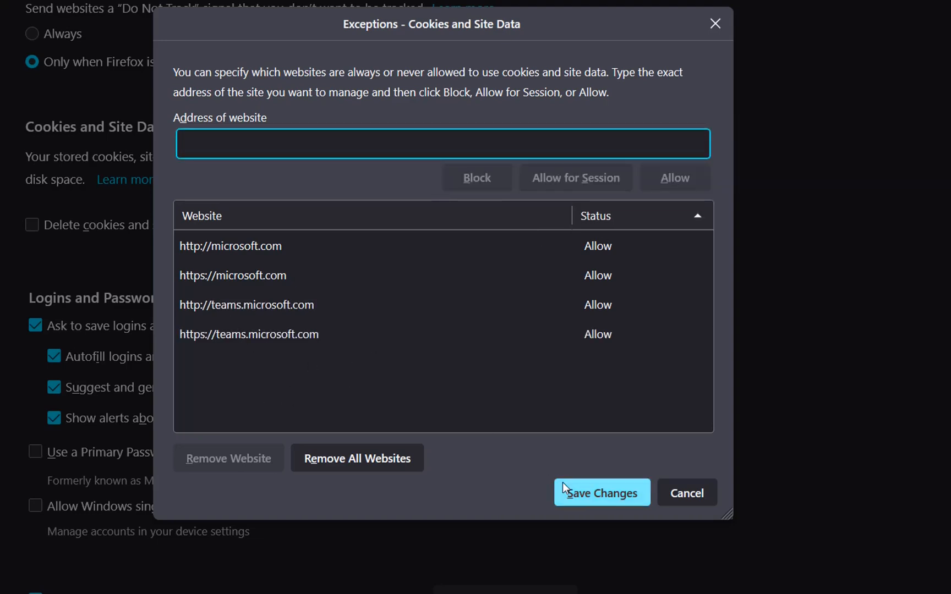
pyautogui.click(600, 492)
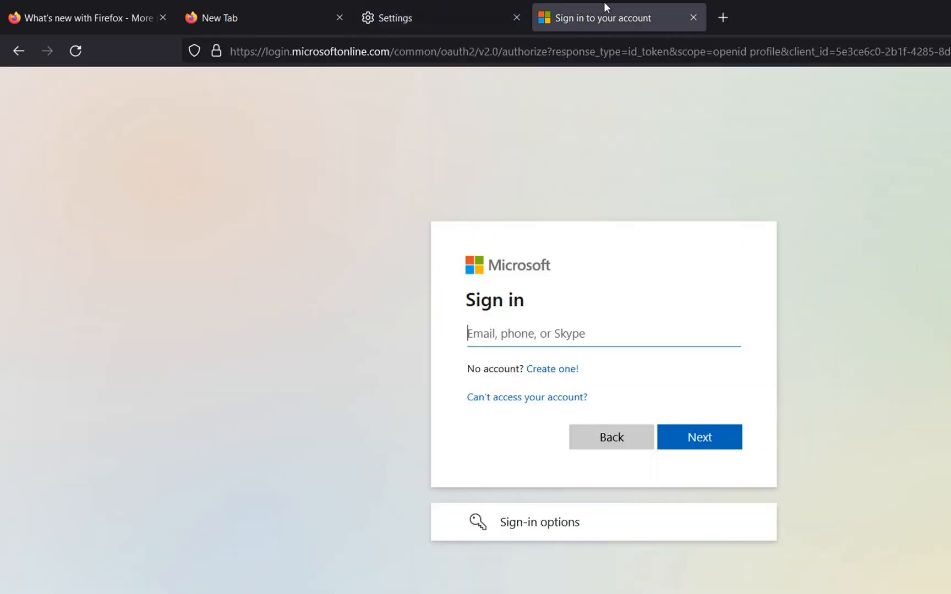
pyautogui.moveTo(18, 50)
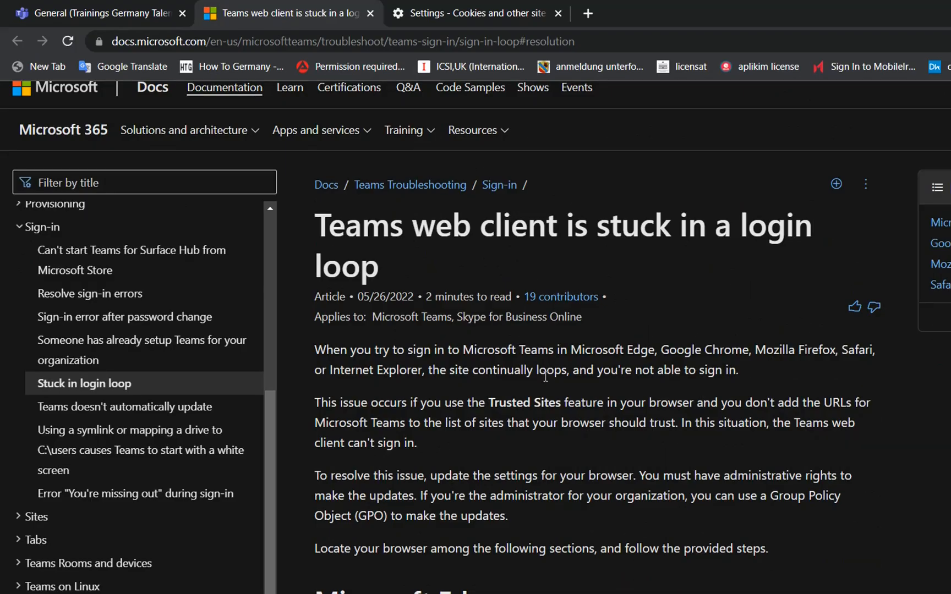
# Review the Docs article's Edge and Chrome cookie steps, then return to Chrome's cookie settings.
pyautogui.scroll(-3)
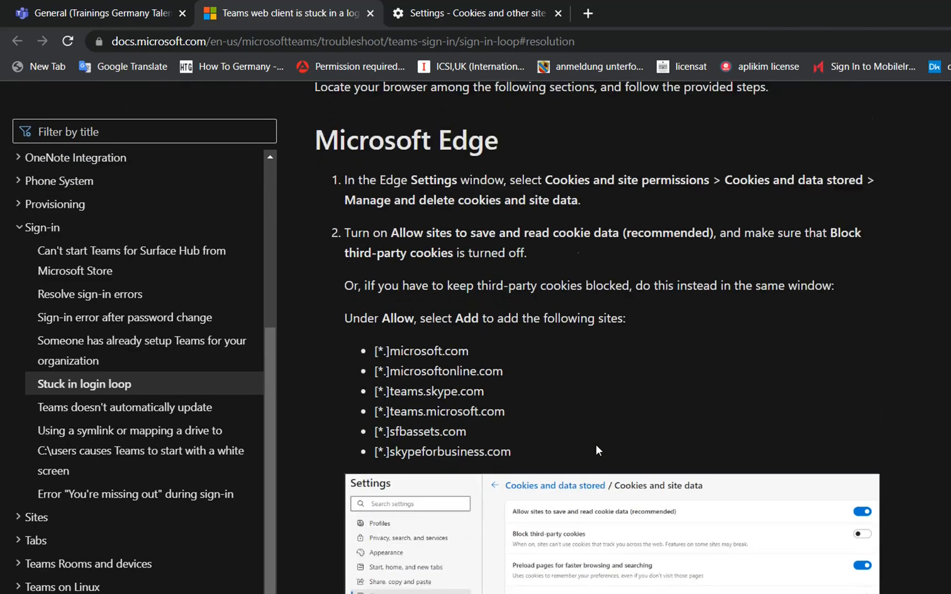
pyautogui.scroll(-3)
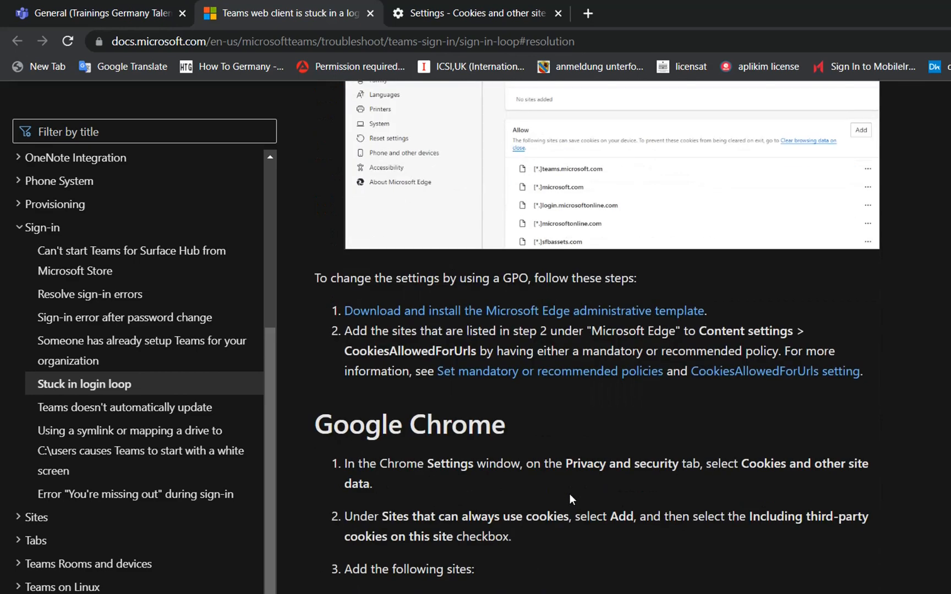
pyautogui.scroll(-3)
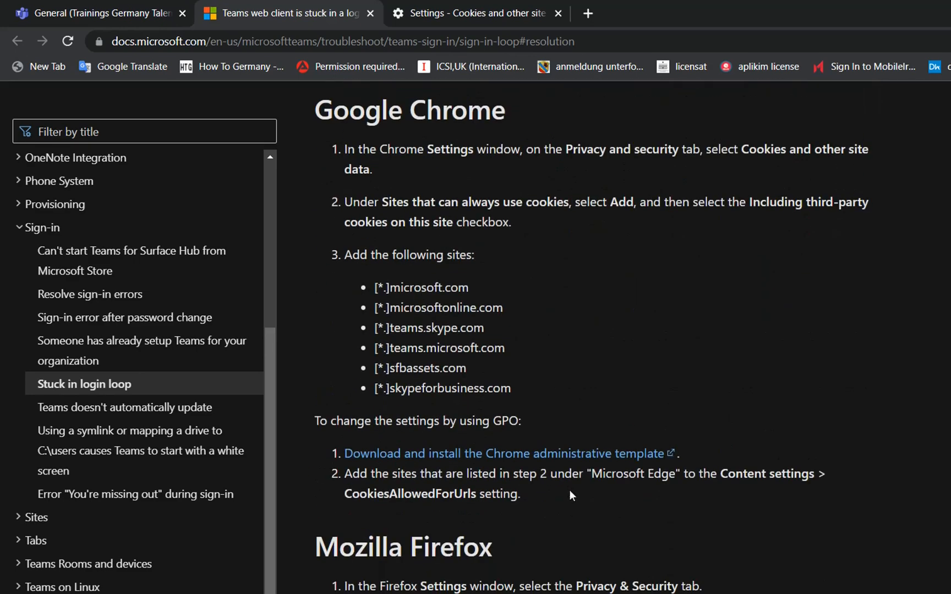
pyautogui.scroll(-3)
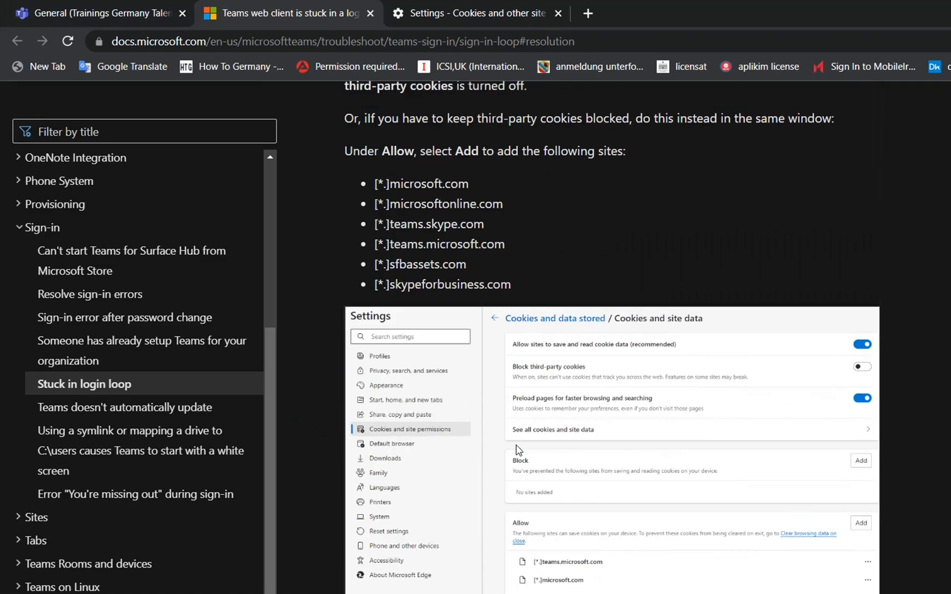
pyautogui.click(477, 13)
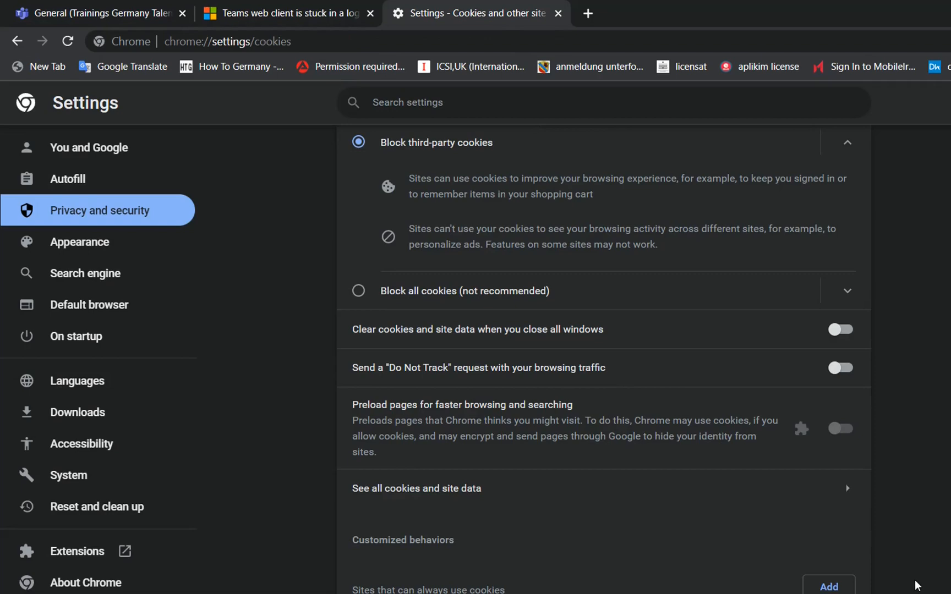
pyautogui.scroll(3)
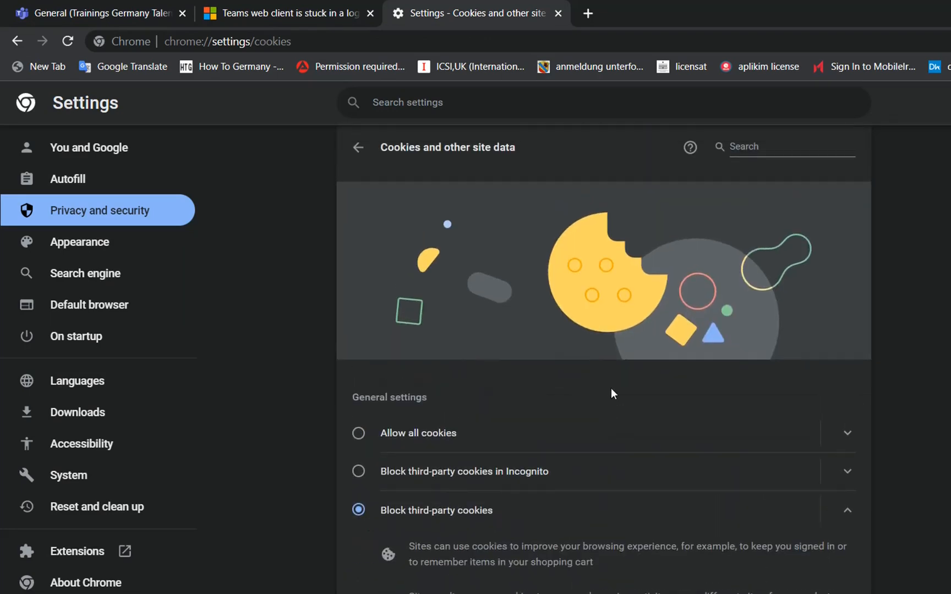
pyautogui.moveTo(733, 404)
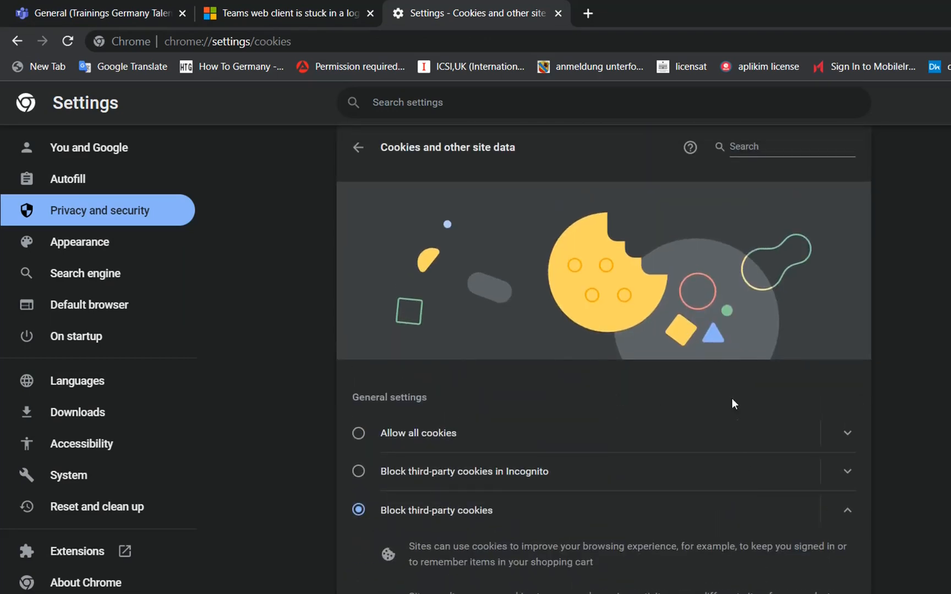
pyautogui.moveTo(828, 417)
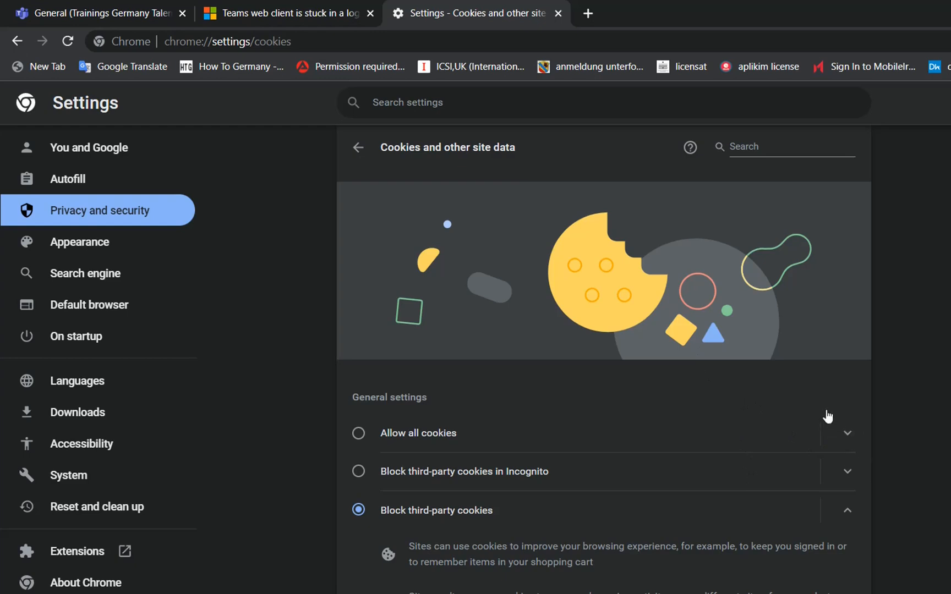